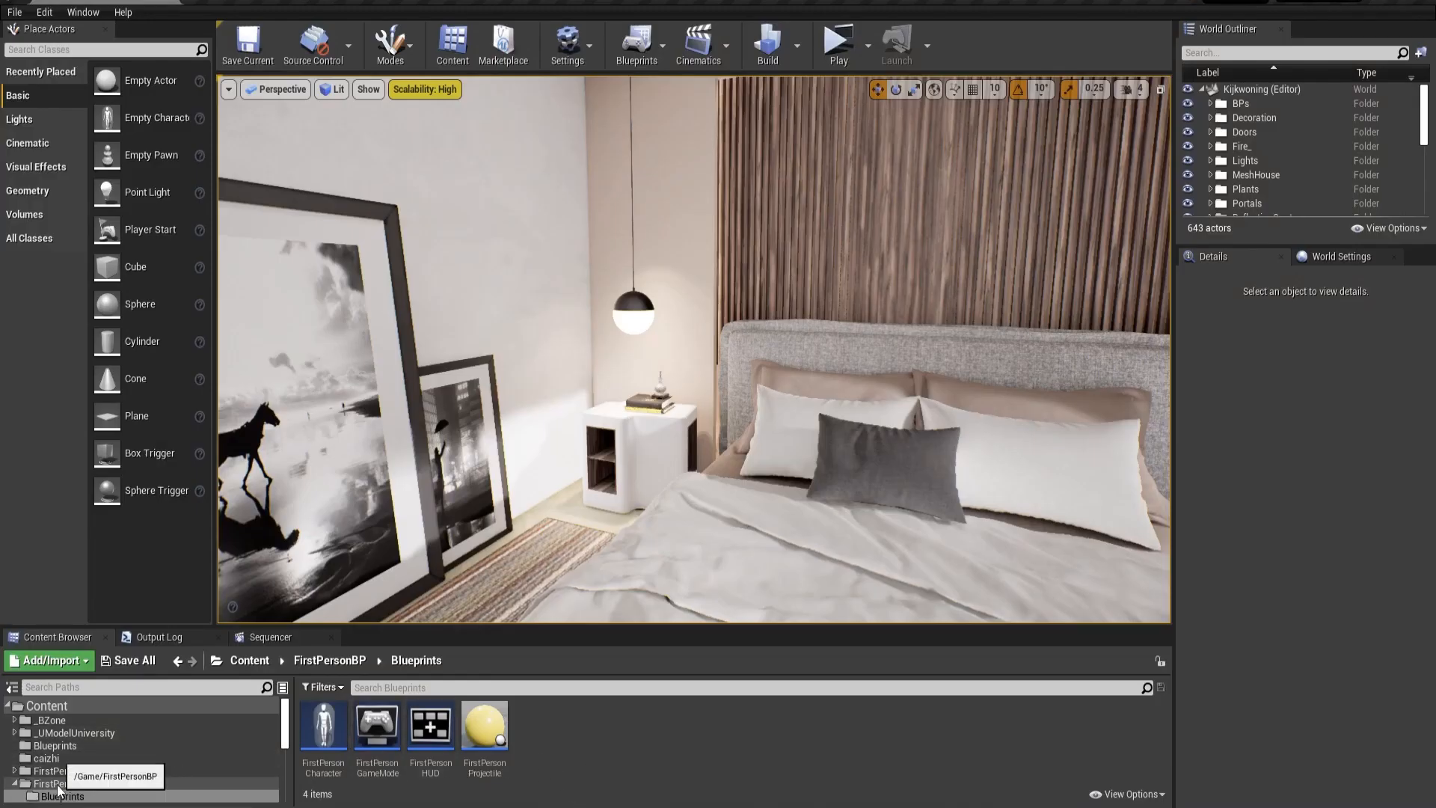
Open the FirstPersonCharacter blueprint from the FirstPersonBP Blueprints folder
{"action": "left_click", "coordinate": [64, 783]}
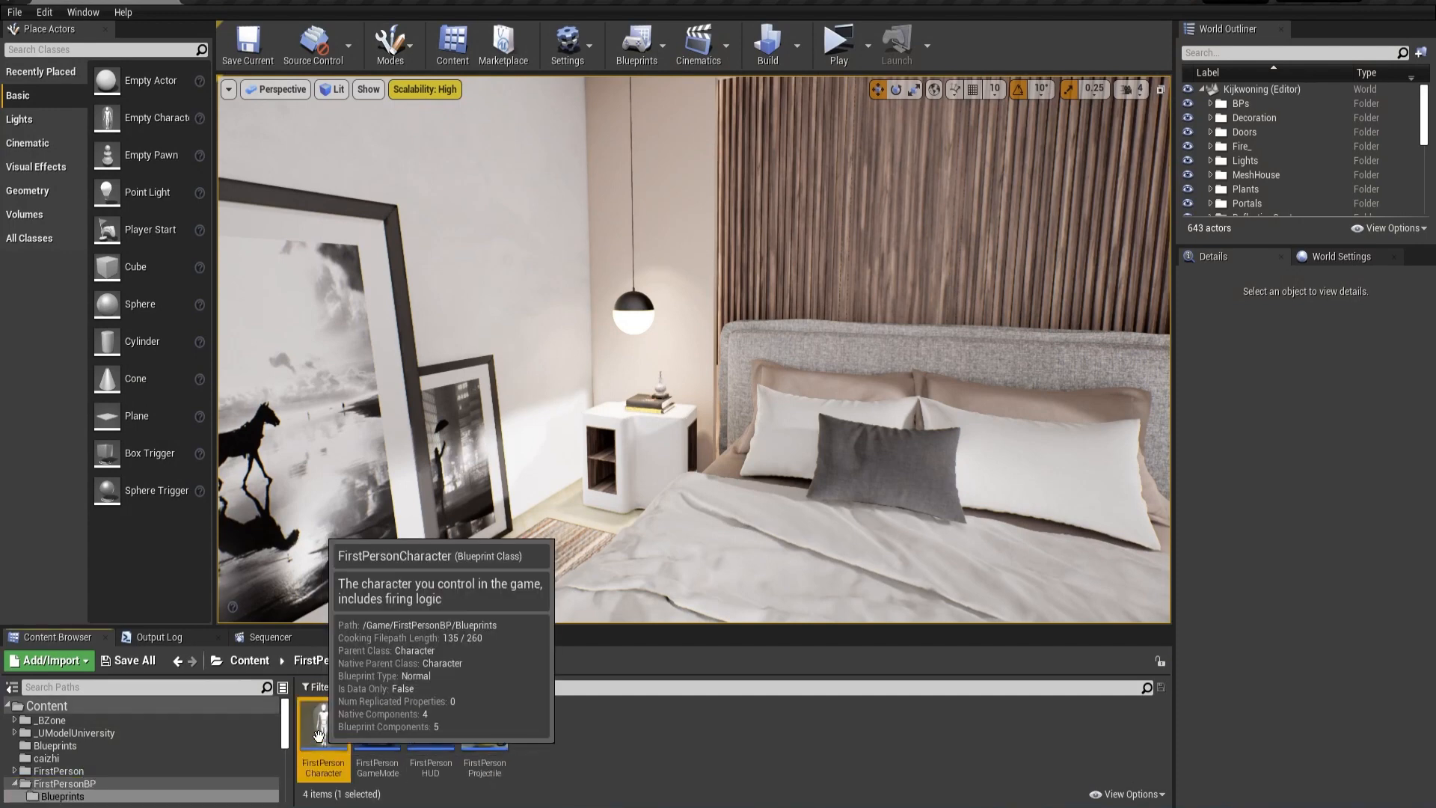
{"action": "double_click", "coordinate": [324, 724]}
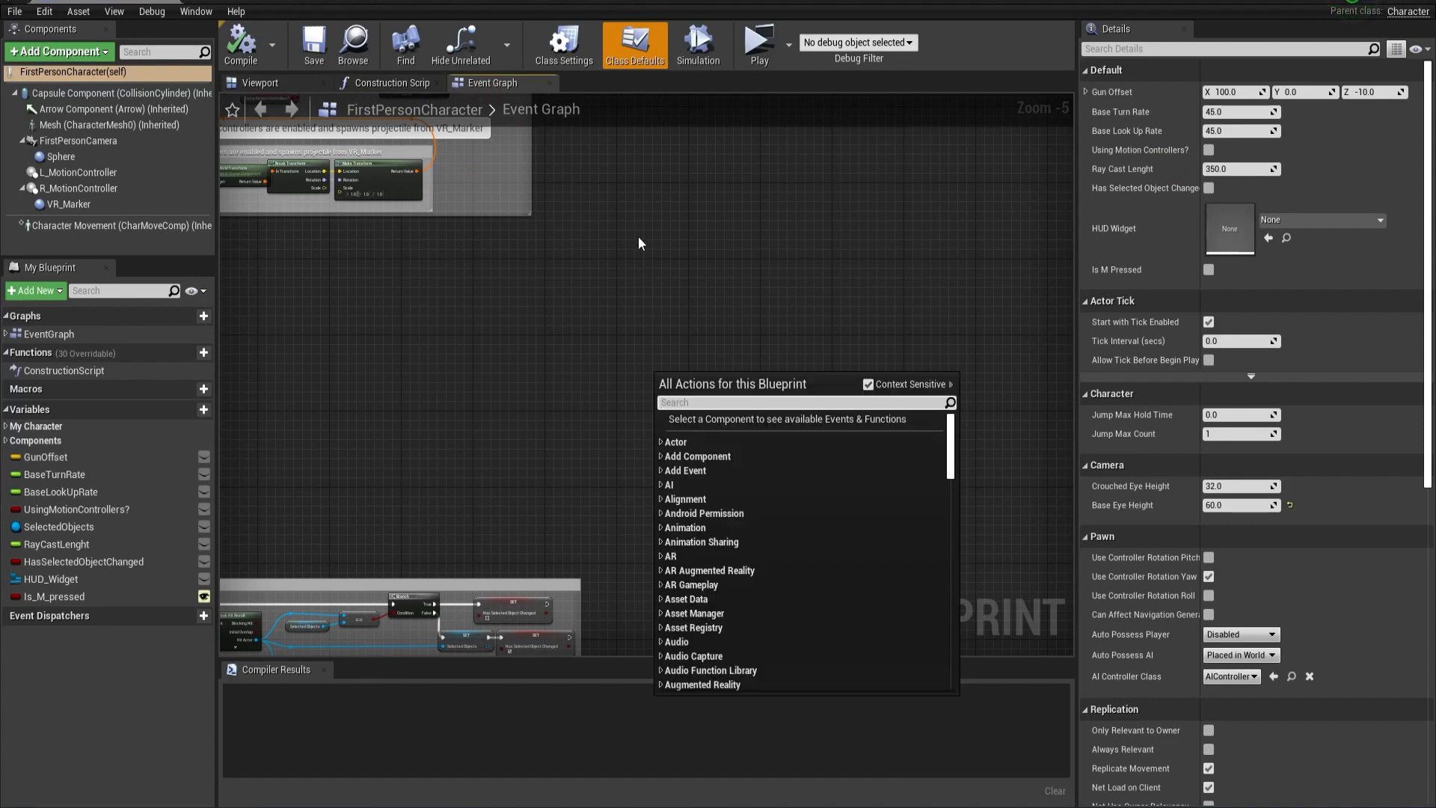
Search 'rightmouse' and place a Right Mouse Button input event node in the graph
{"action": "left_click", "coordinate": [727, 403]}
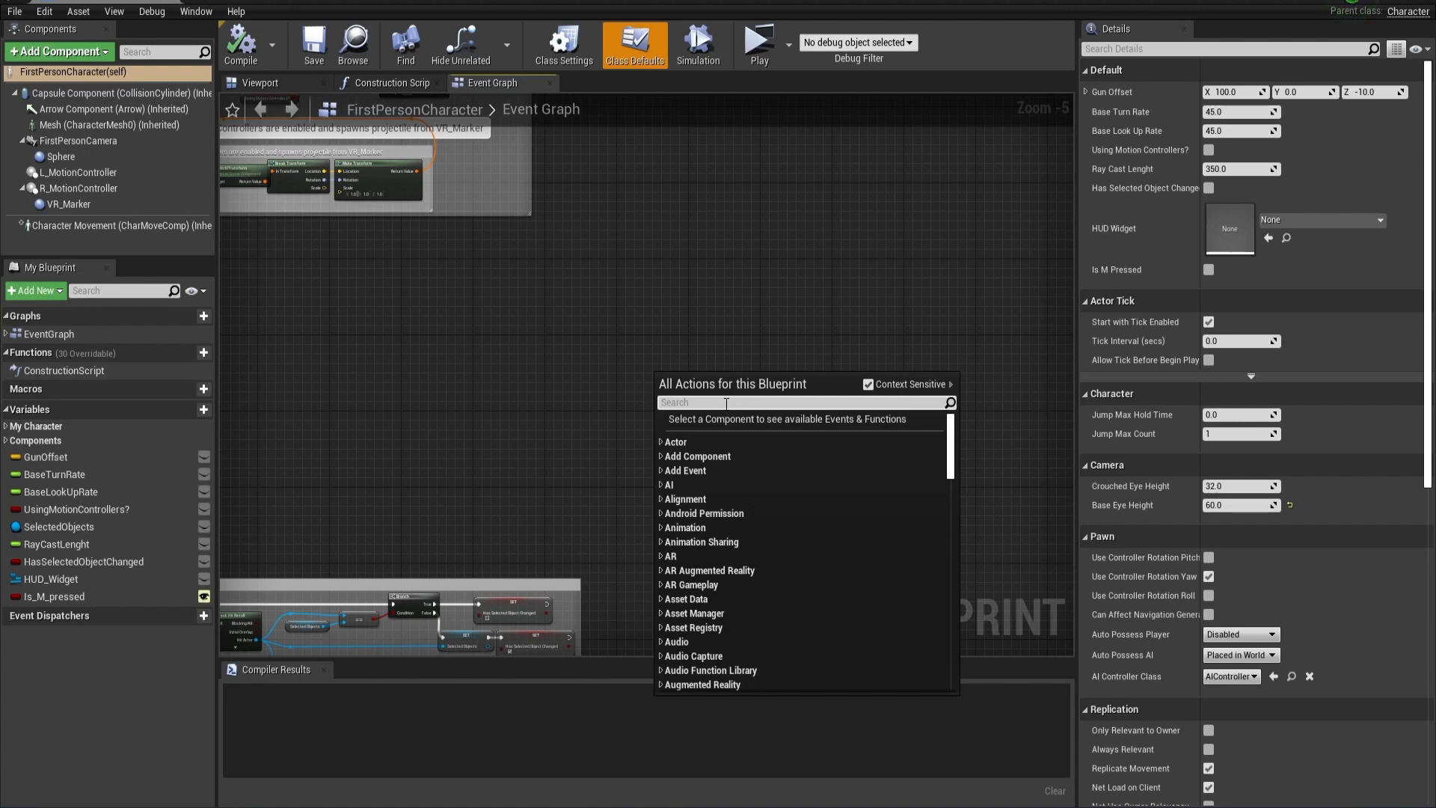
{"action": "type", "text": "rightmo"}
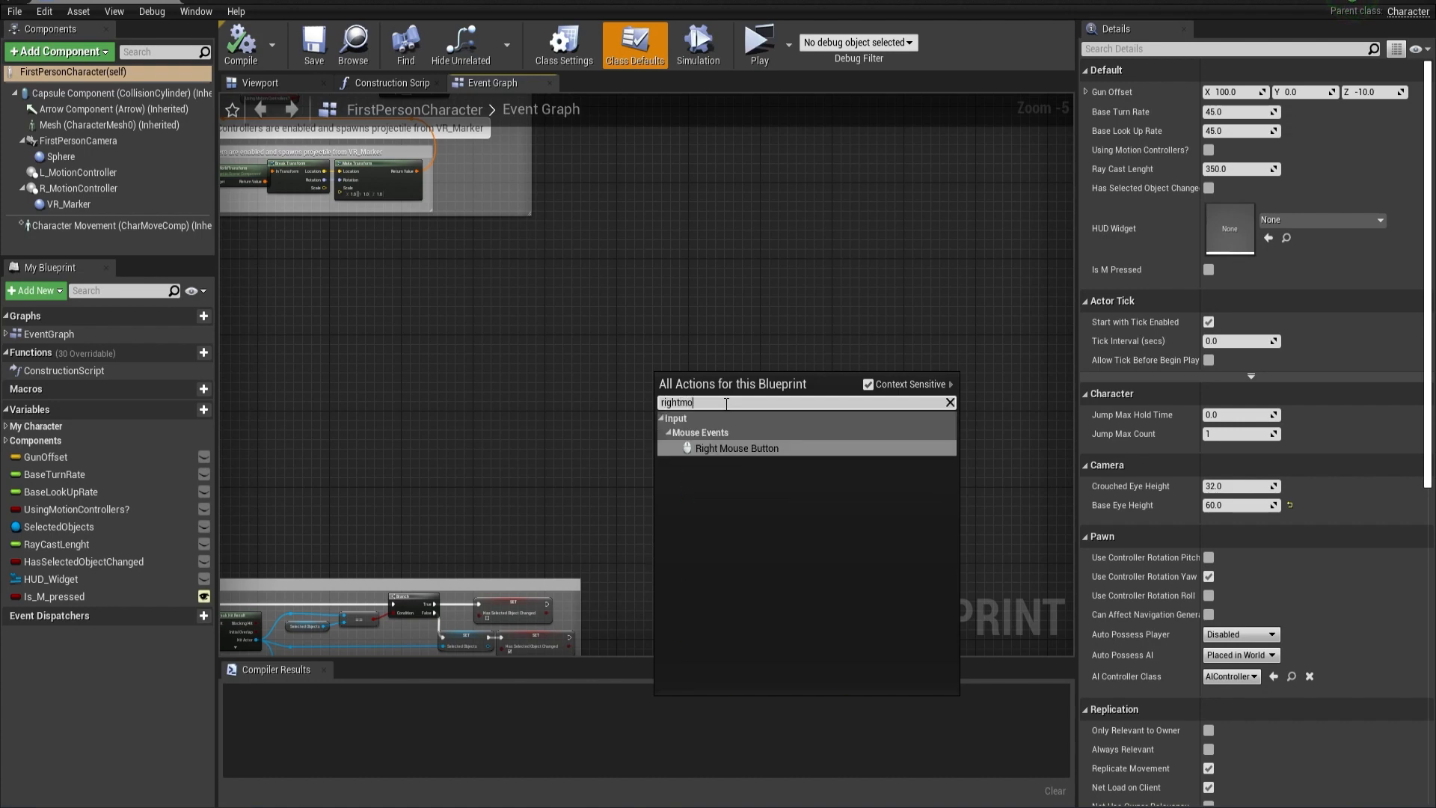
{"action": "mouse_move", "coordinate": [736, 447]}
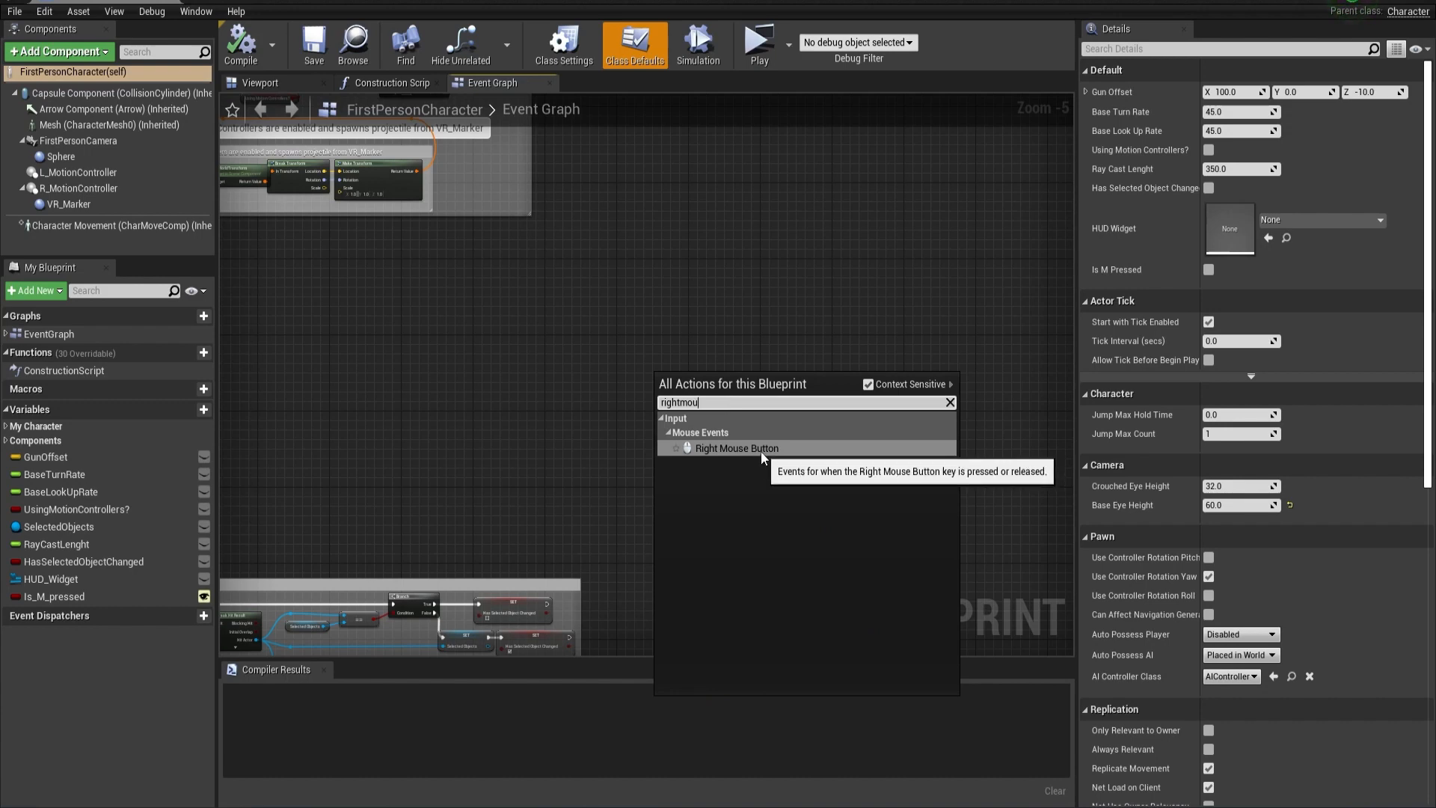
{"action": "left_click", "coordinate": [736, 447]}
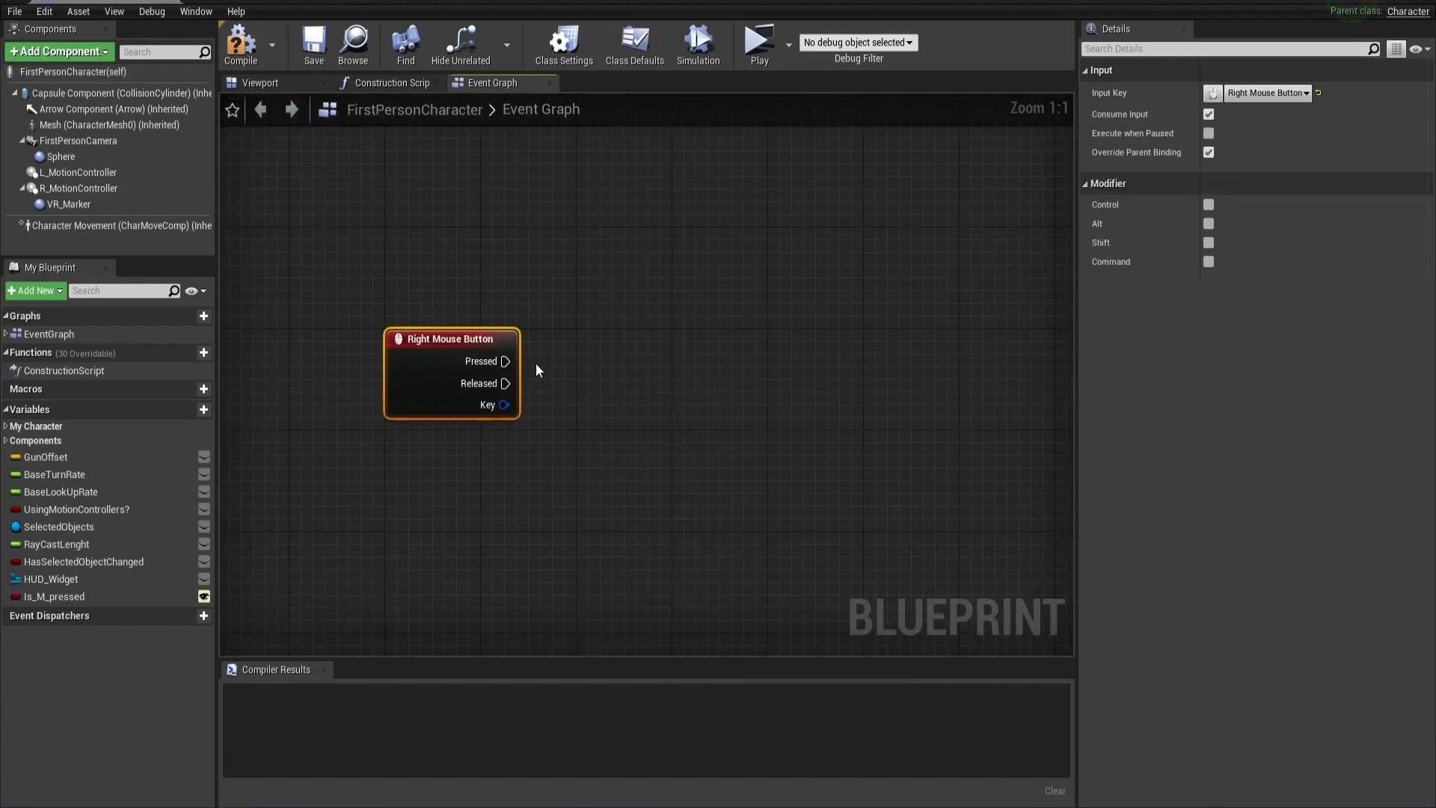
{"action": "scroll", "scroll_direction": "down", "scroll_amount": 3}
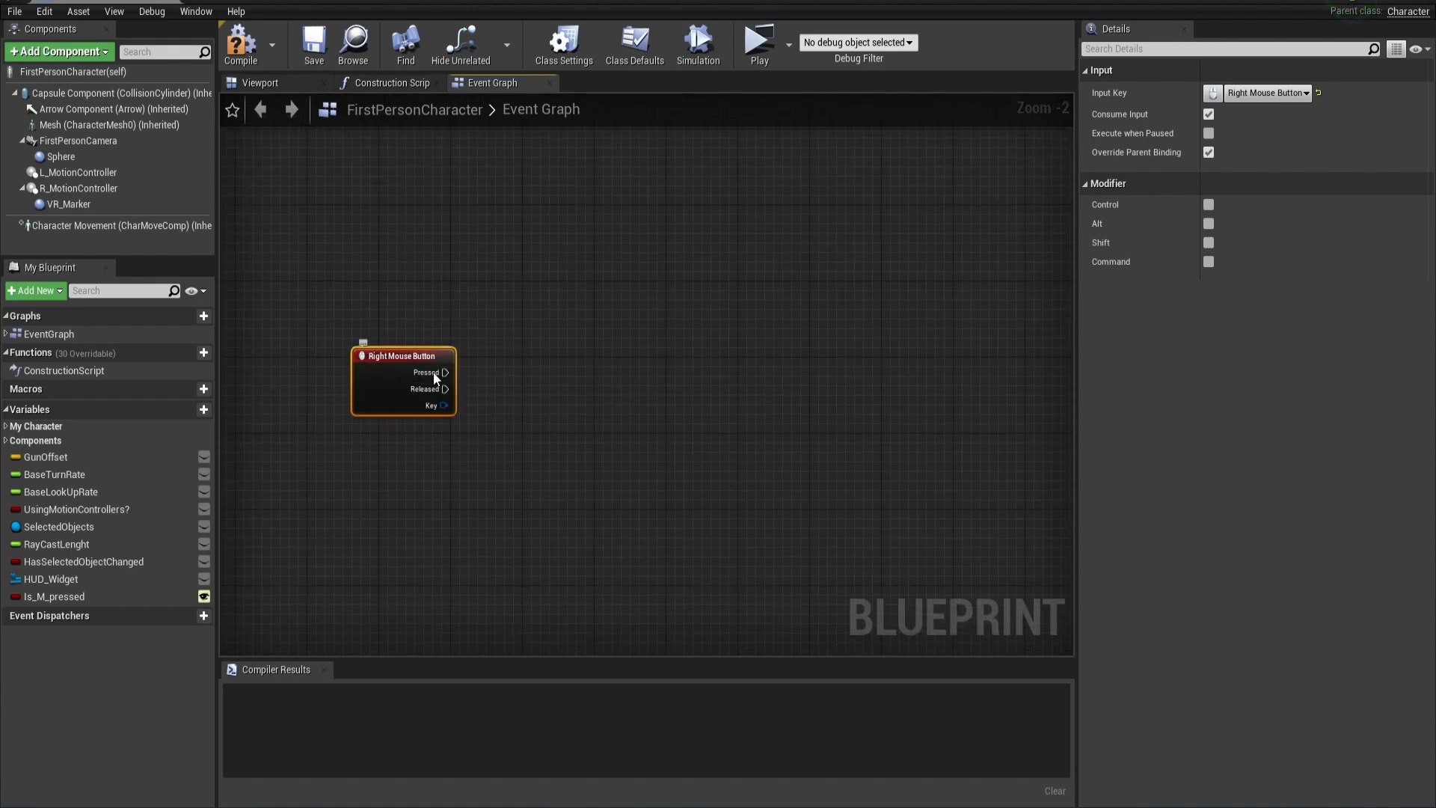
Add a timeline named ZoomIn/Out off the Pressed pin and line it up with the event
{"action": "left_click_drag", "start_coordinate": [446, 373], "coordinate": [534, 380]}
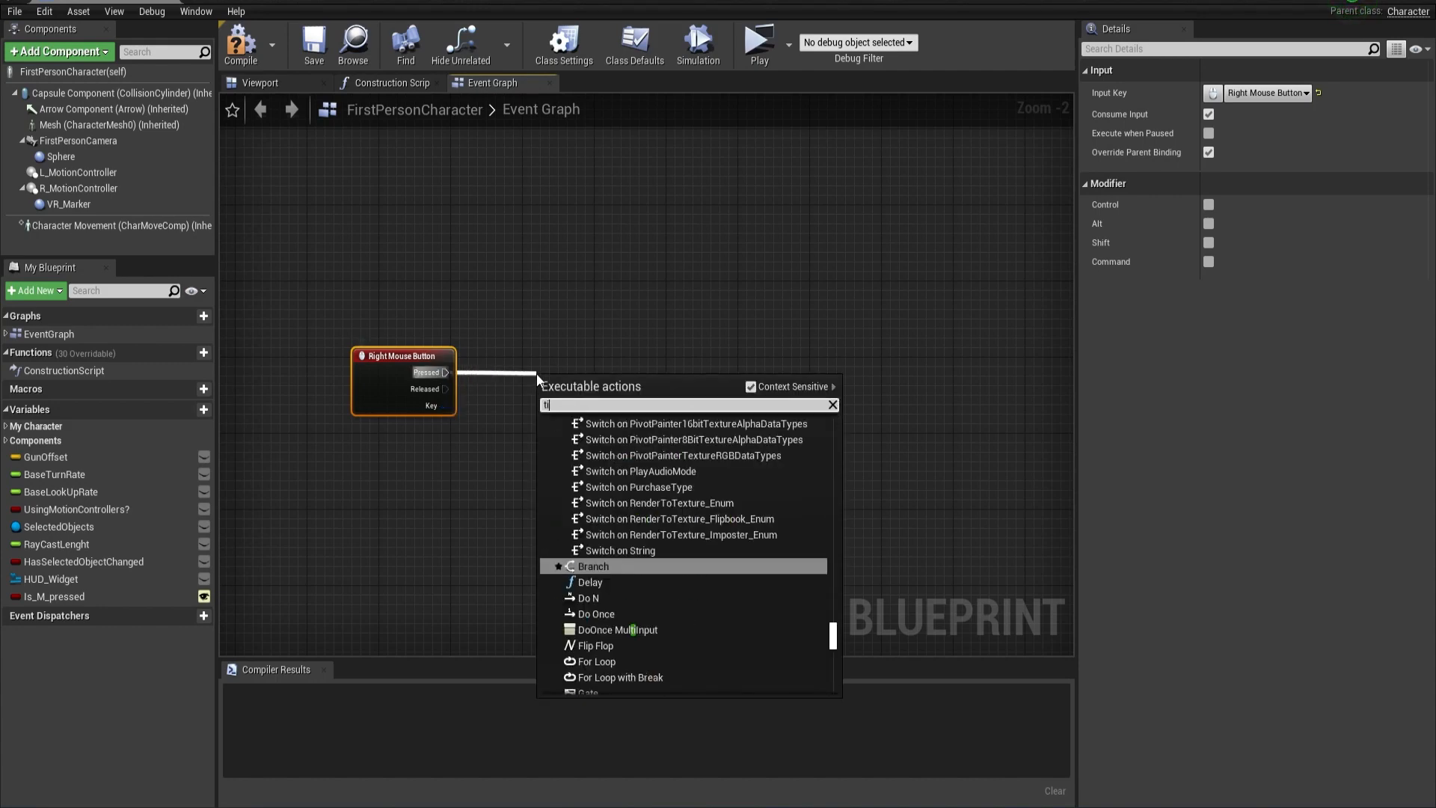
{"action": "type", "text": "imel"}
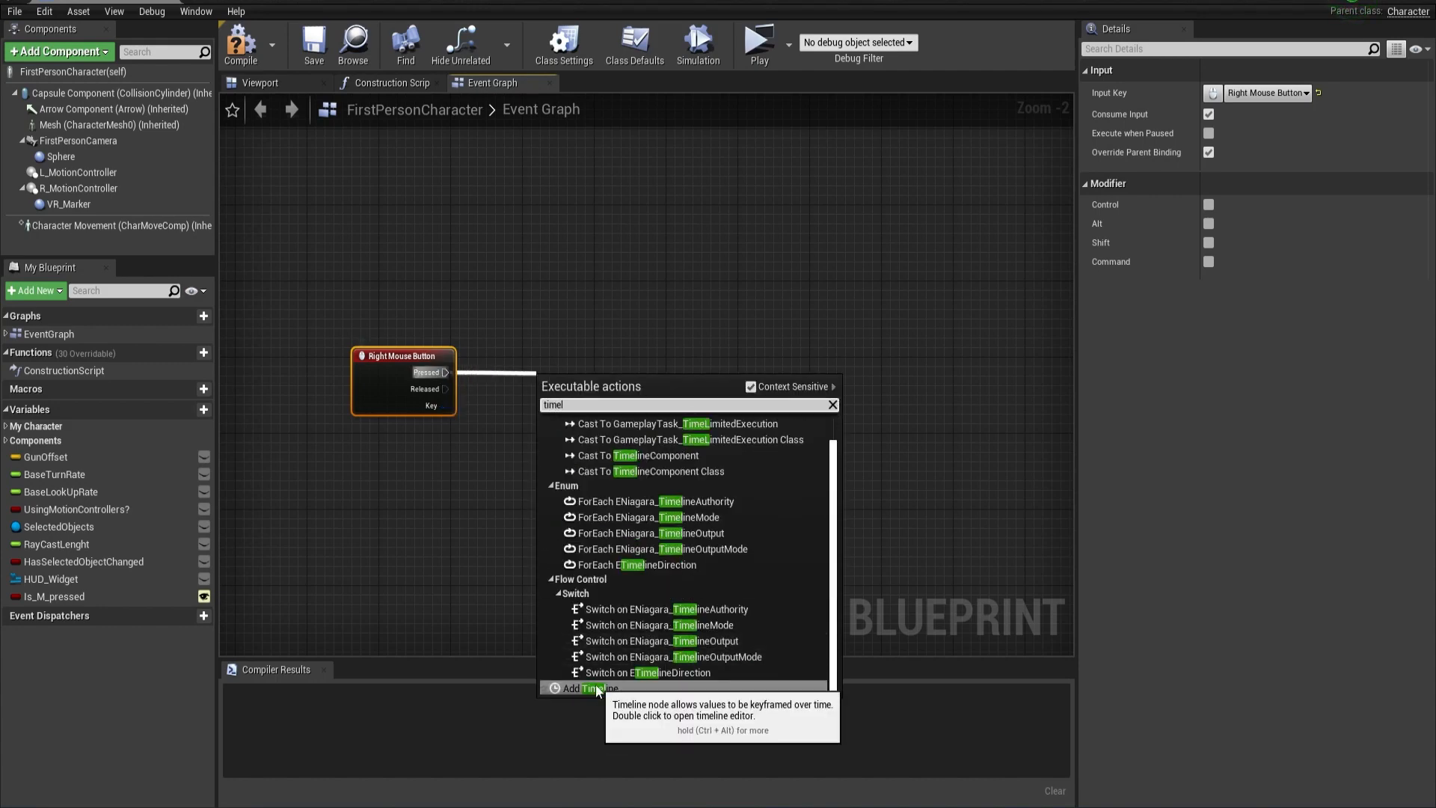
{"action": "left_click", "coordinate": [586, 688]}
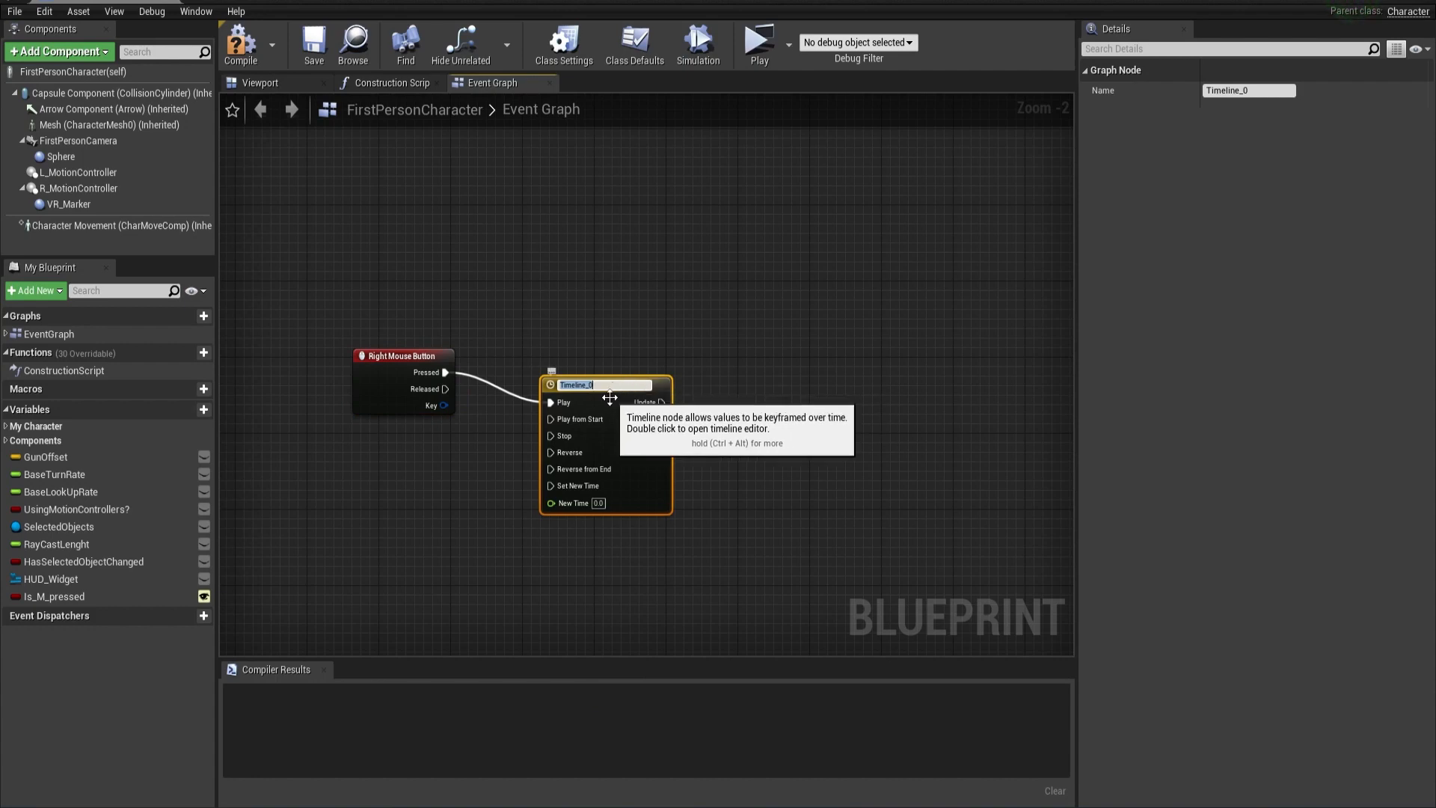
{"action": "type", "text": "Zoo"}
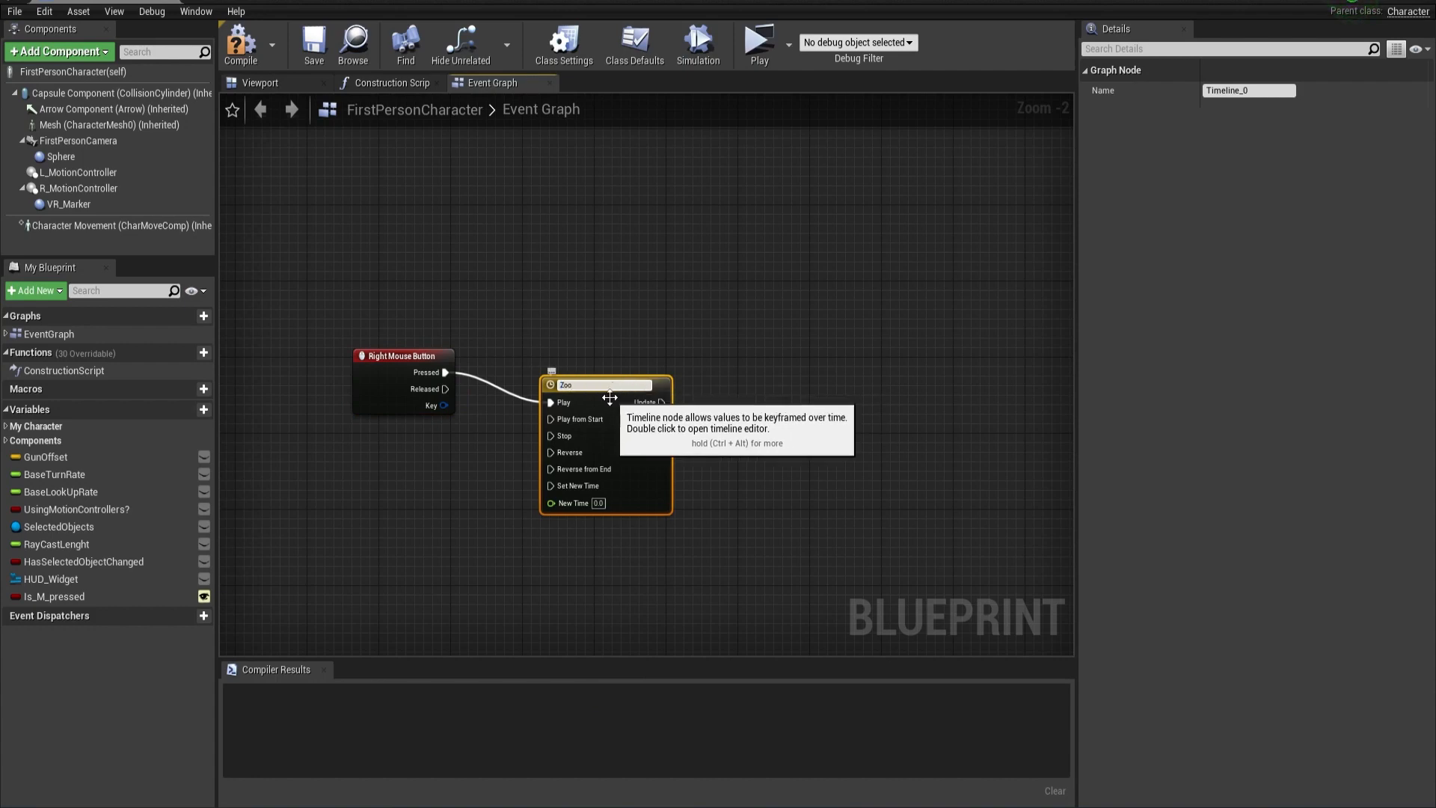
{"action": "type", "text": "ZoomIn/Out"}
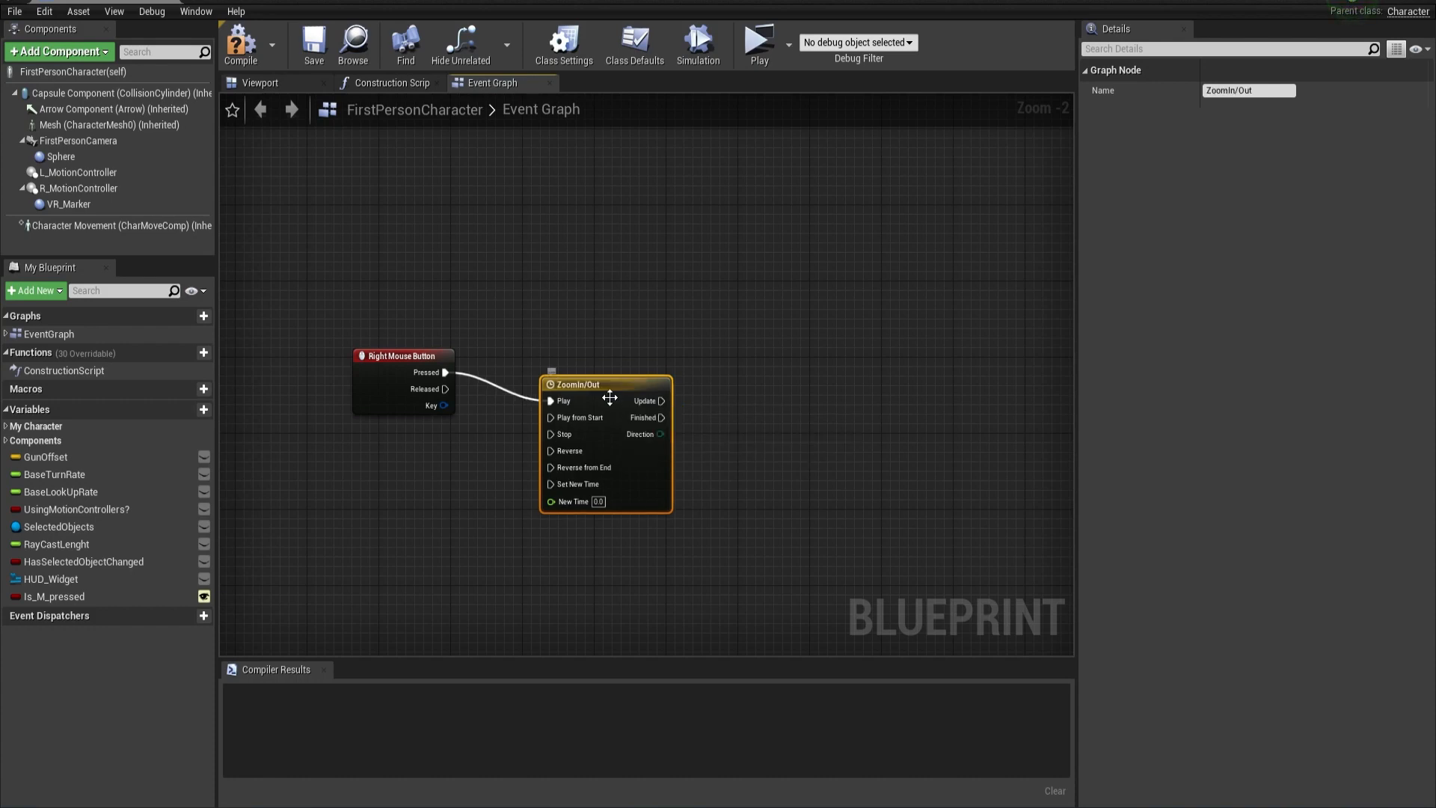
{"action": "left_click_drag", "start_coordinate": [609, 397], "coordinate": [652, 359]}
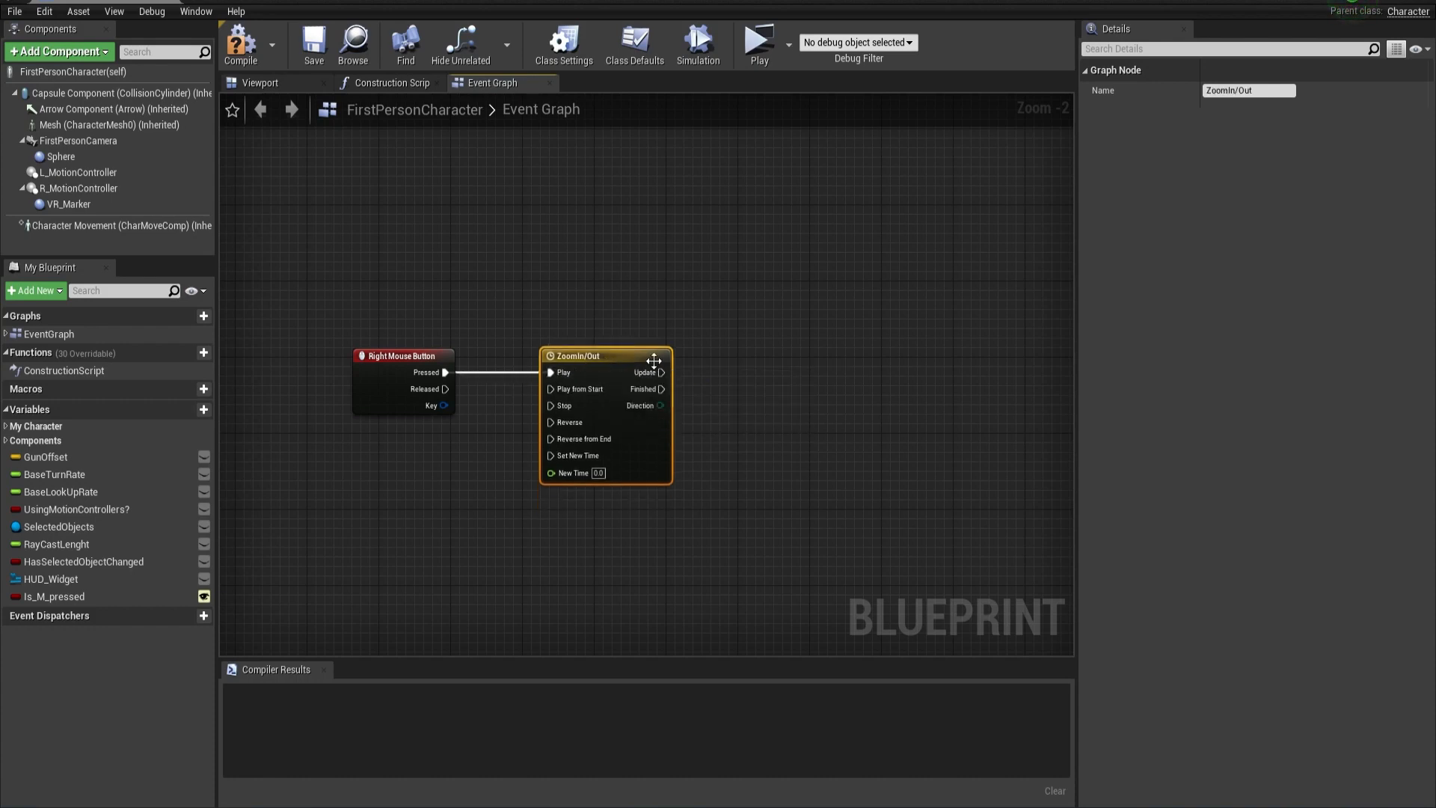
Give the ZoomIn/Out timeline a float track with keys at 0 and 1.0 over 1.00 second
{"action": "double_click", "coordinate": [574, 356]}
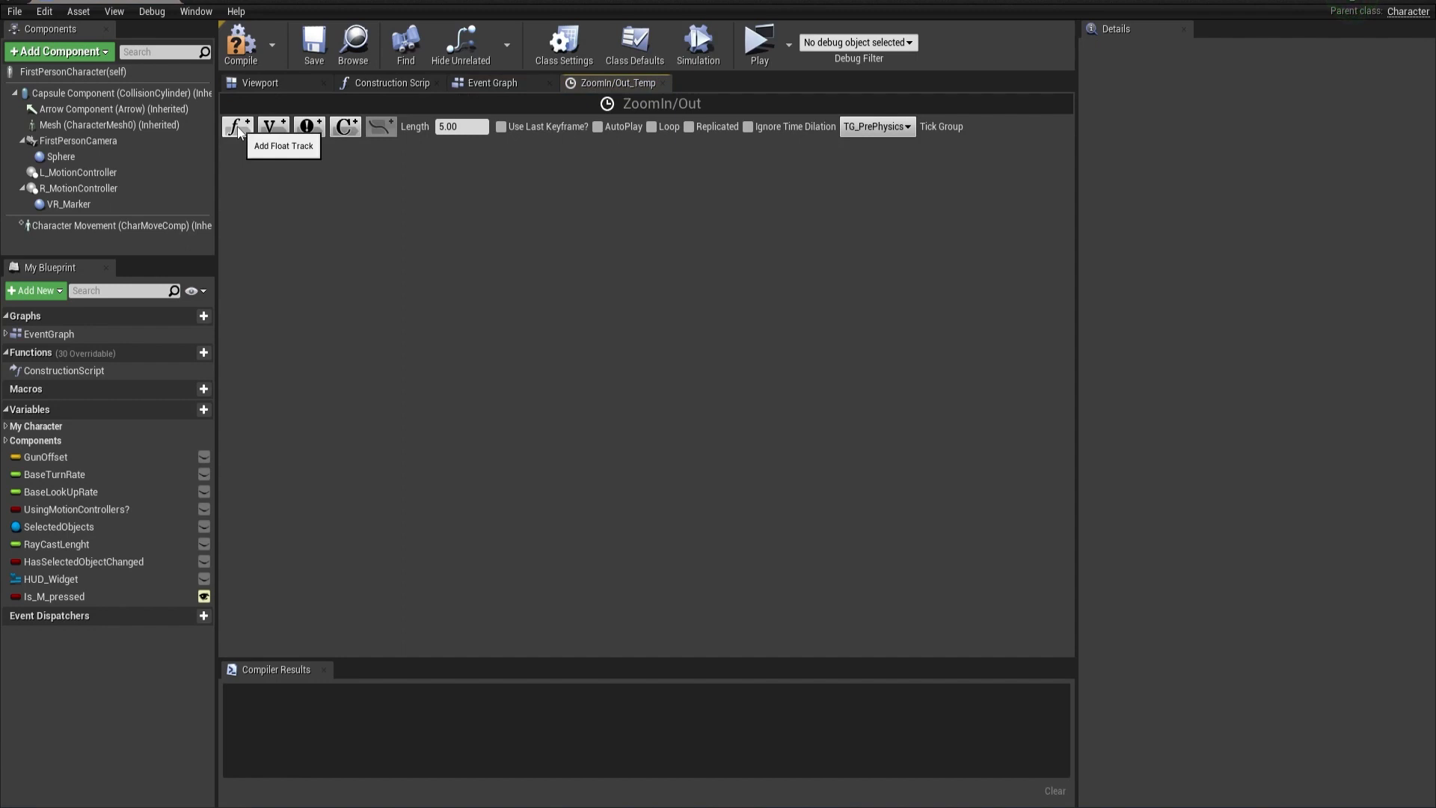
{"action": "left_click", "coordinate": [237, 126]}
{"action": "type", "text": "Zoom"}
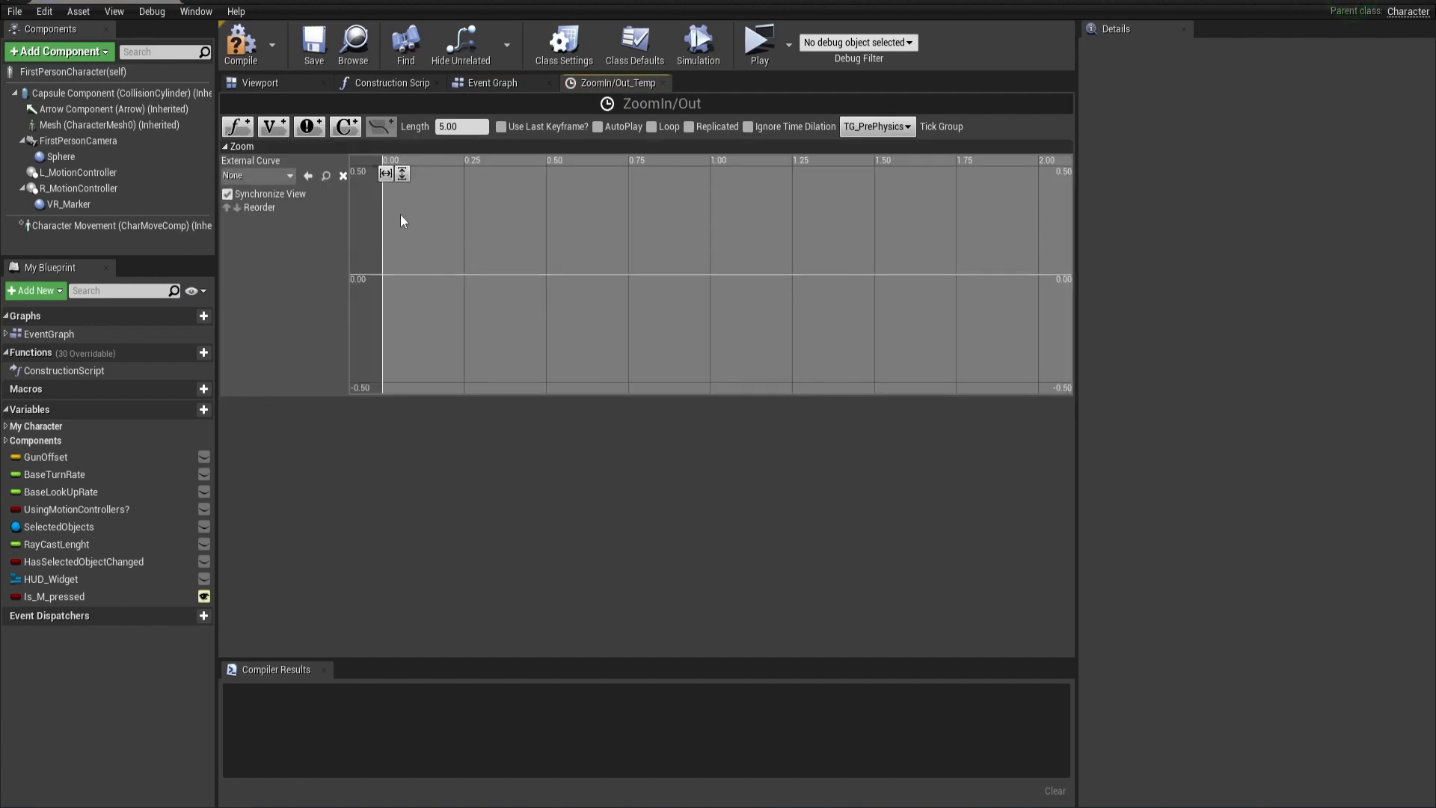
{"action": "type", "text": "1.00"}
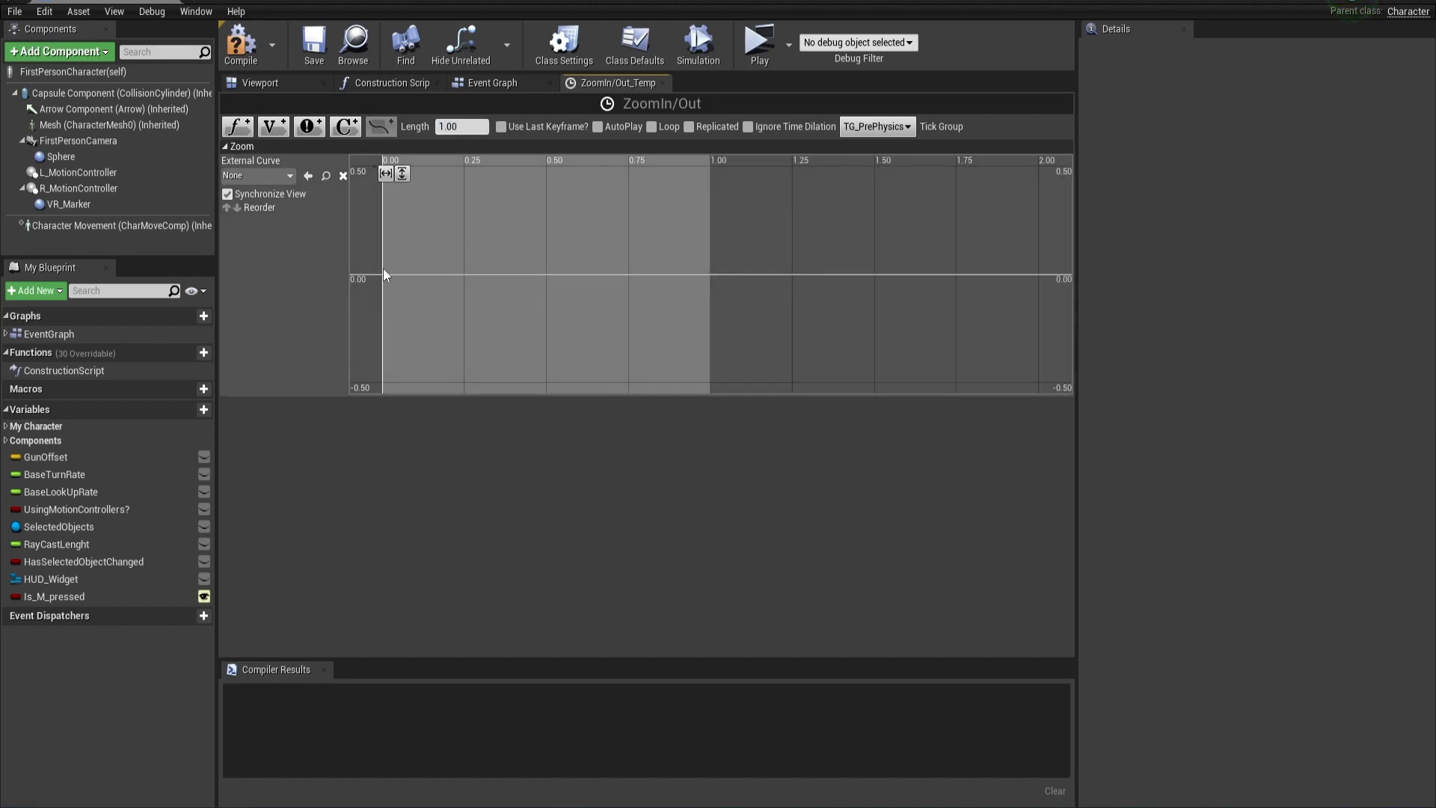
{"action": "left_click", "coordinate": [382, 278]}
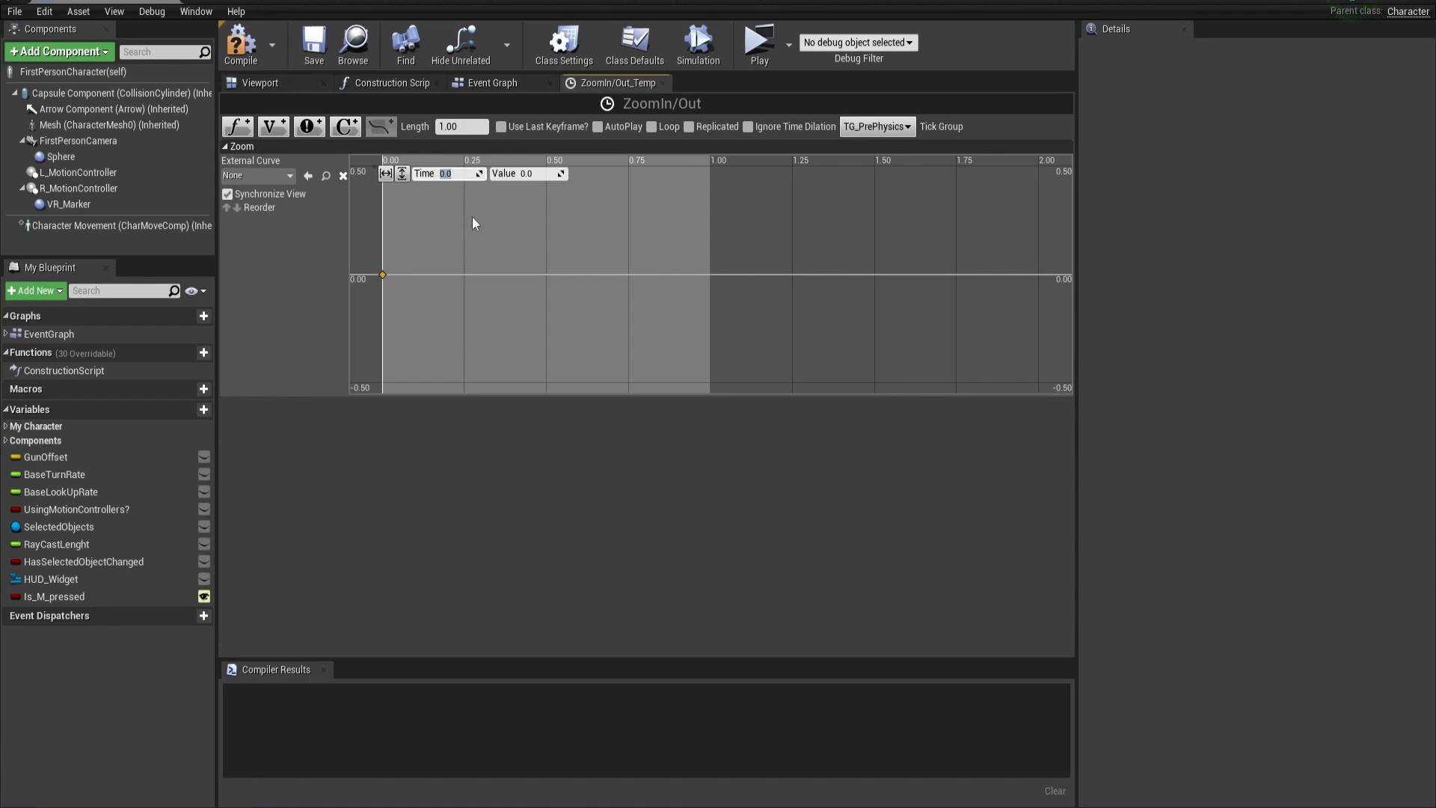
{"action": "mouse_move", "coordinate": [706, 285]}
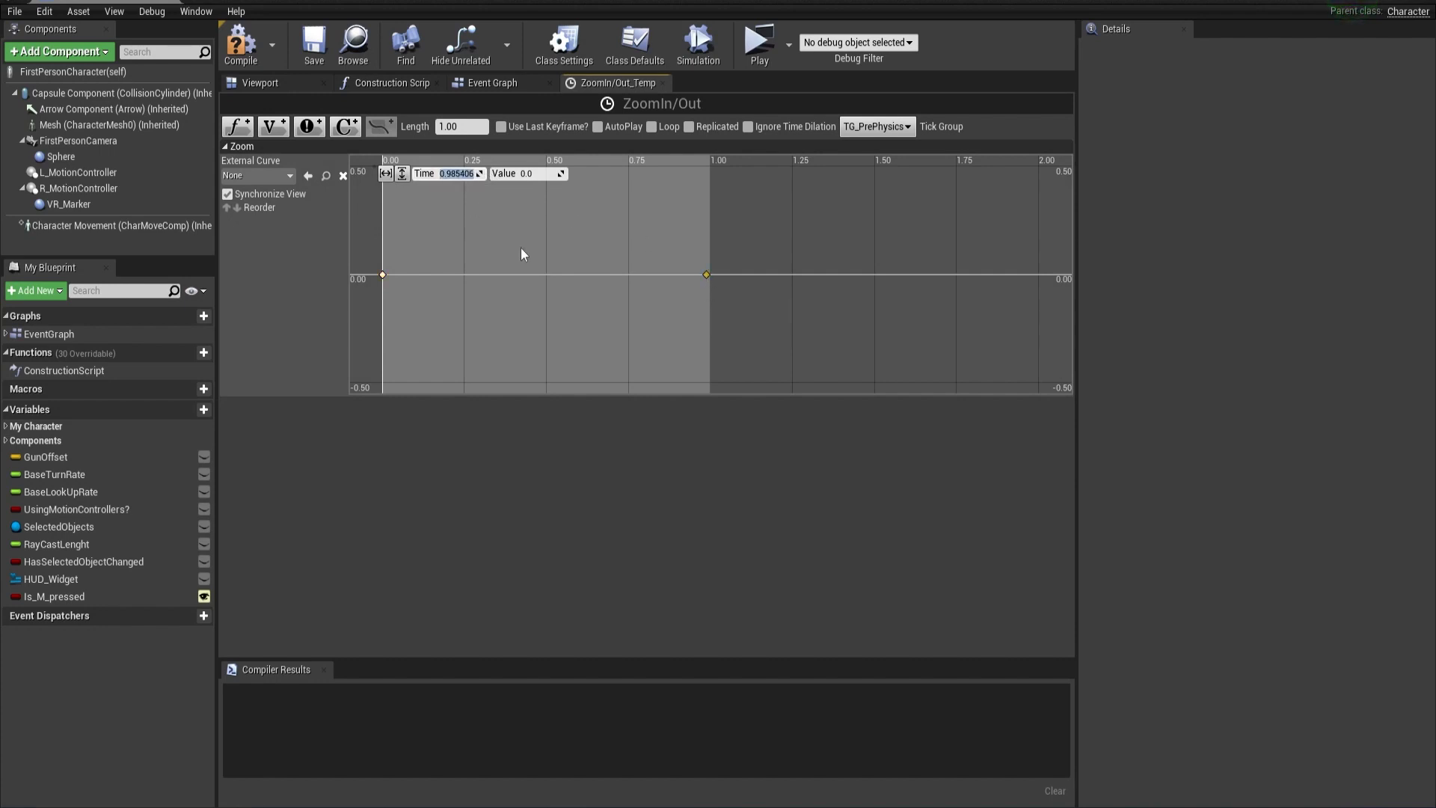
{"action": "type", "text": "1.0"}
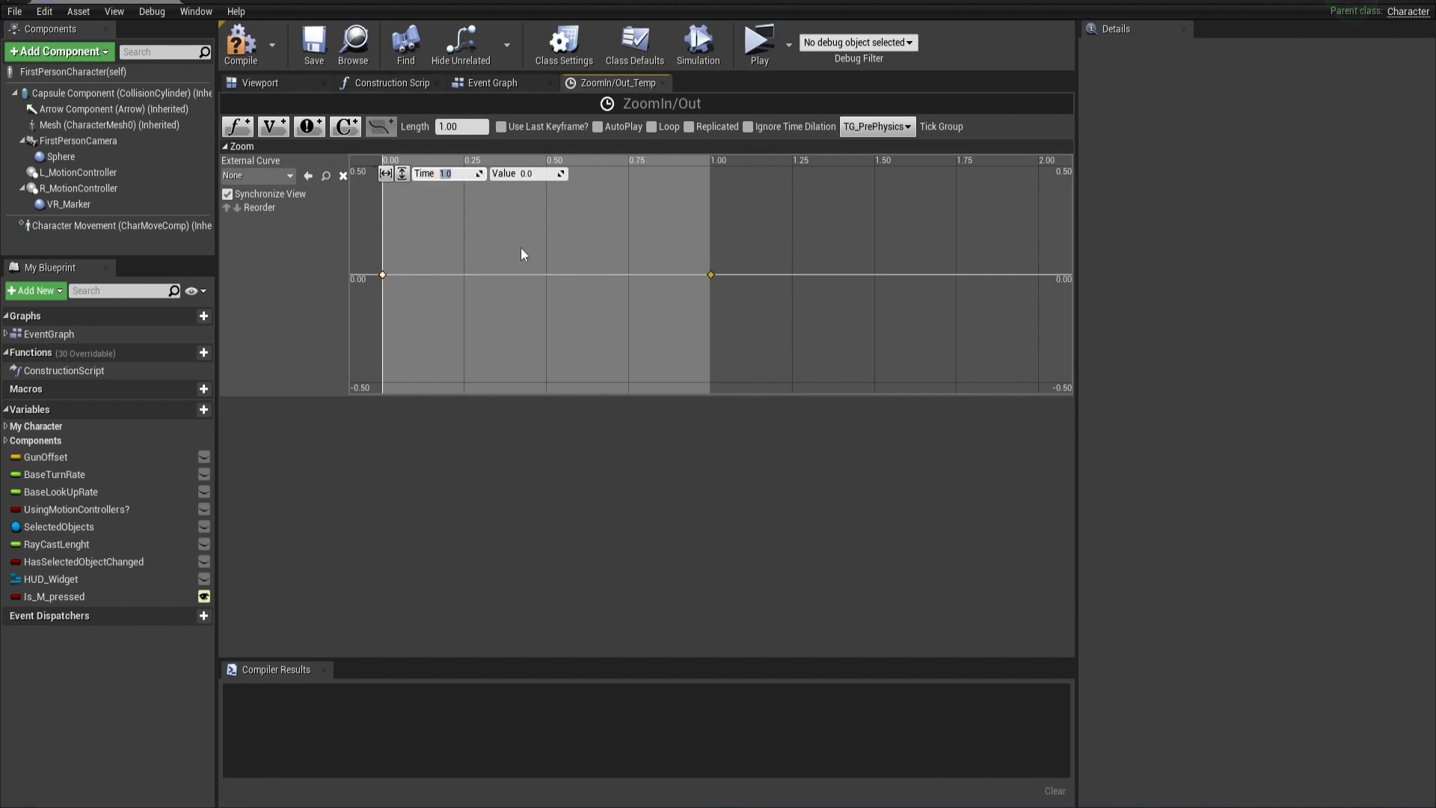
{"action": "left_click", "coordinate": [531, 173]}
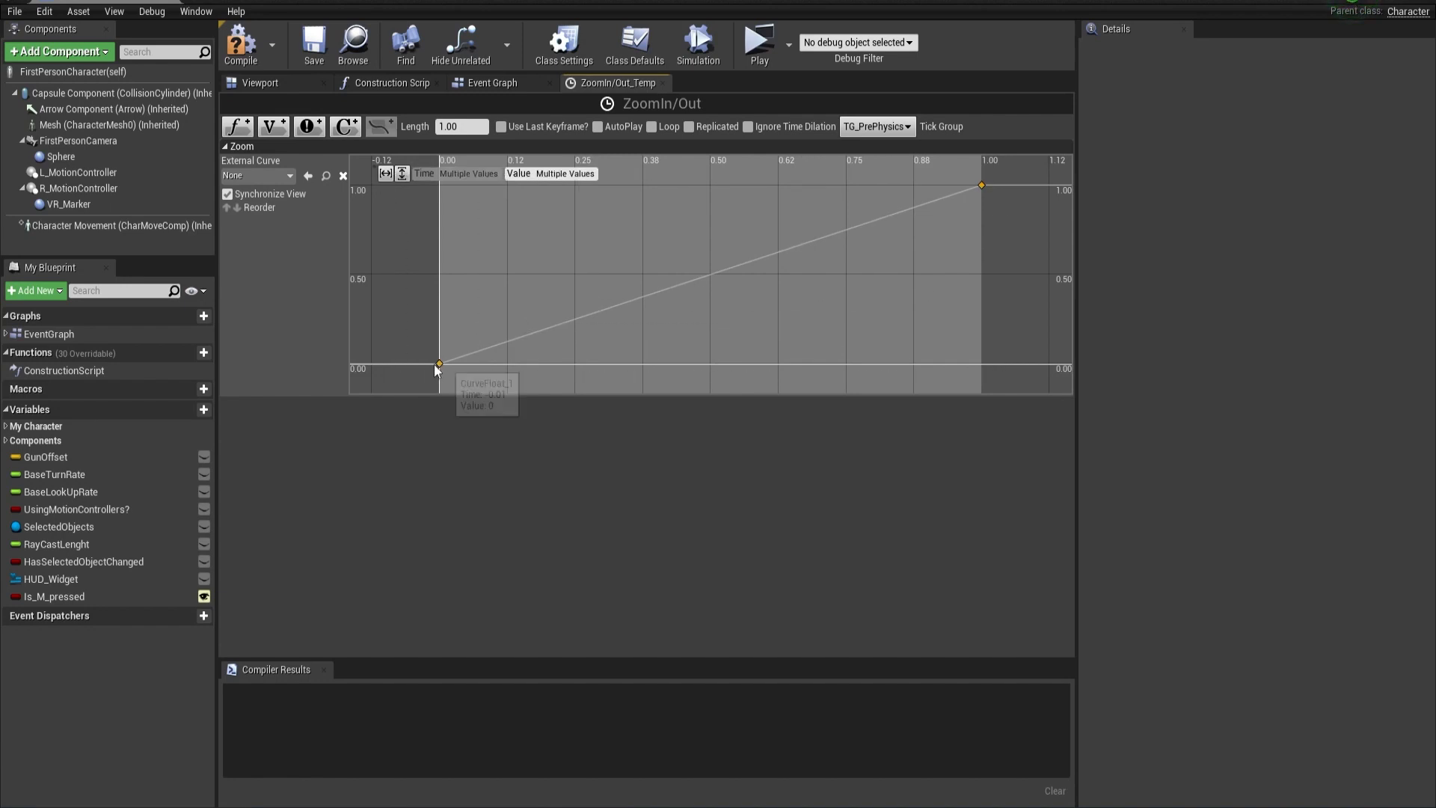
Ease the curve at both keyframes, save the timeline and return to the Event Graph
{"action": "left_click", "coordinate": [439, 362]}
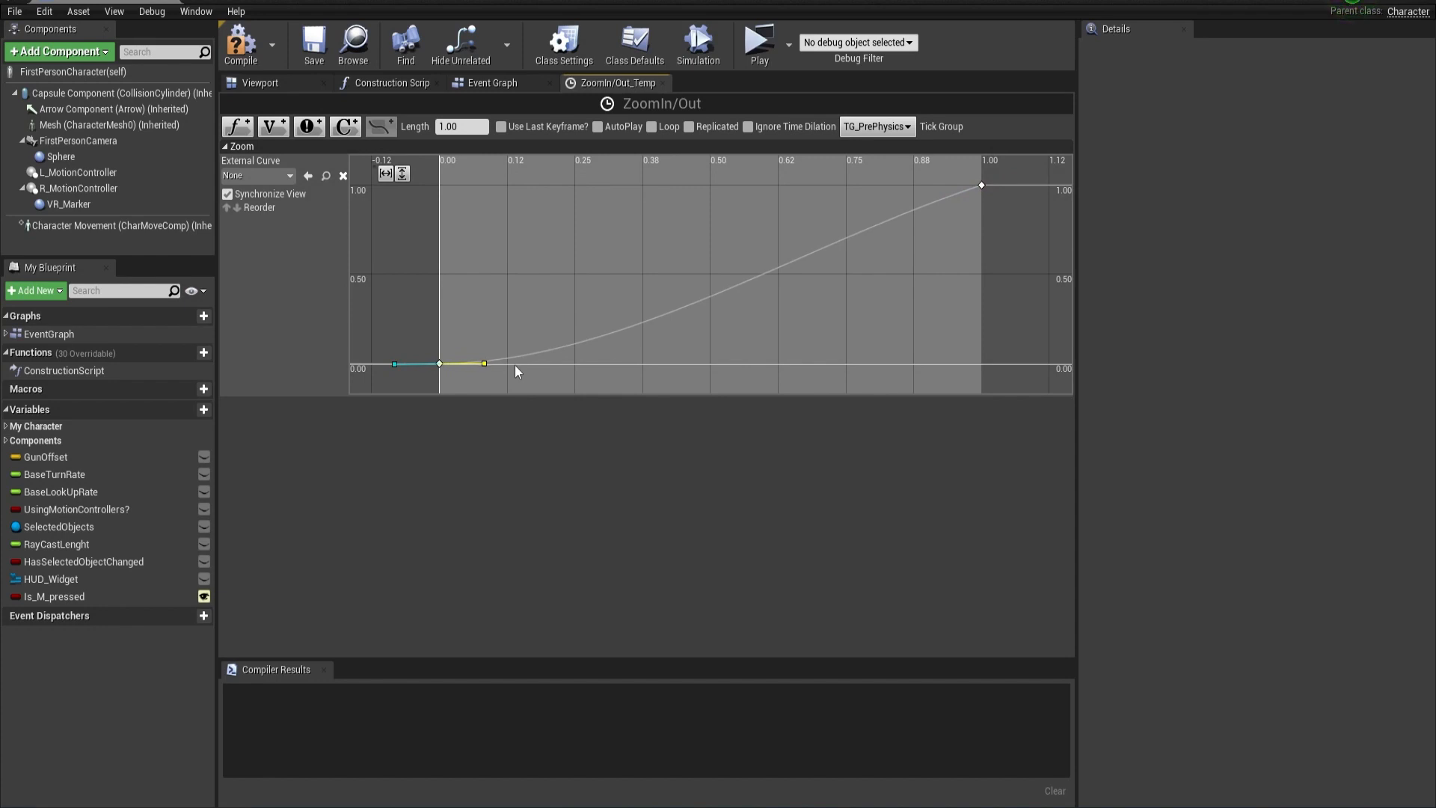
{"action": "left_click", "coordinate": [979, 185]}
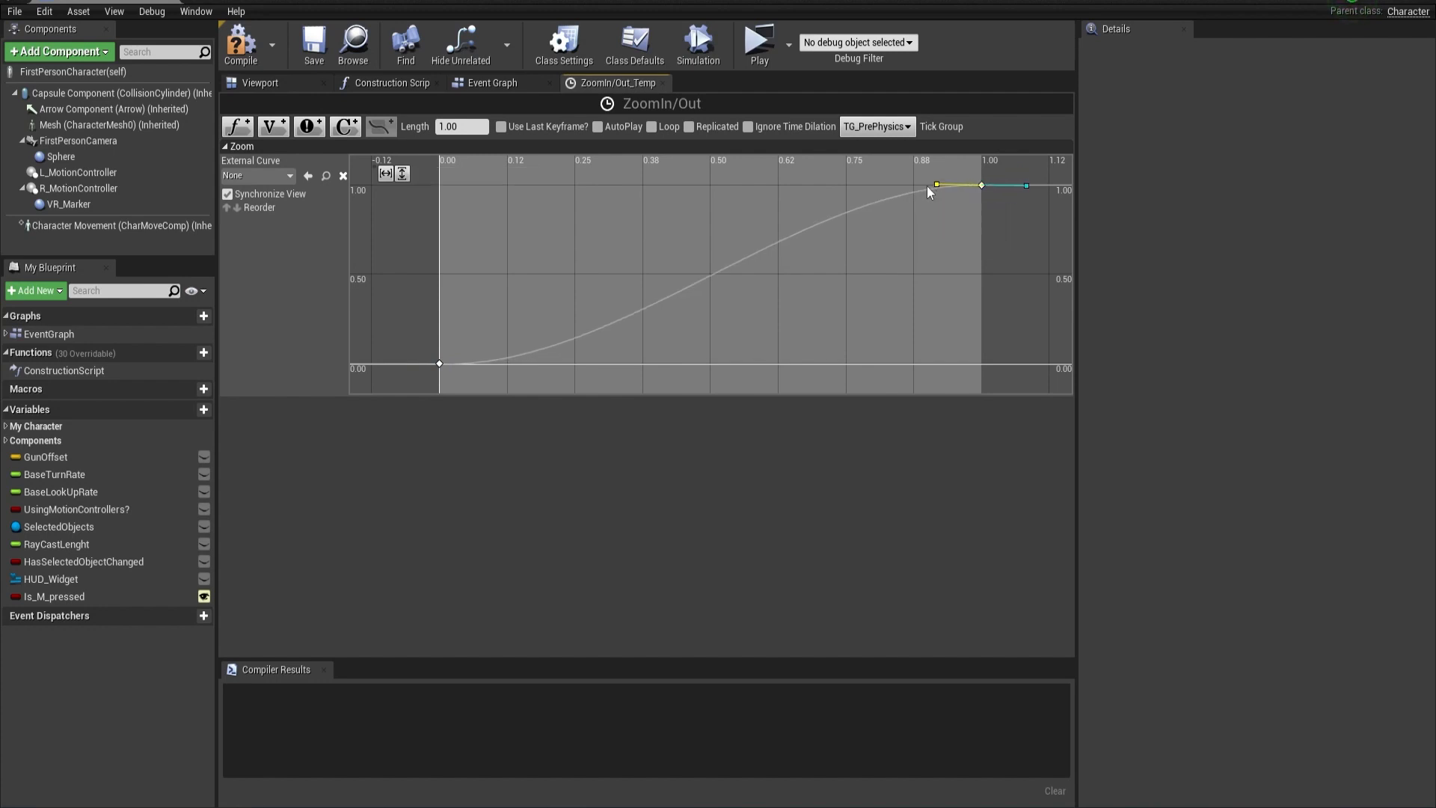
{"action": "left_click", "coordinate": [313, 44]}
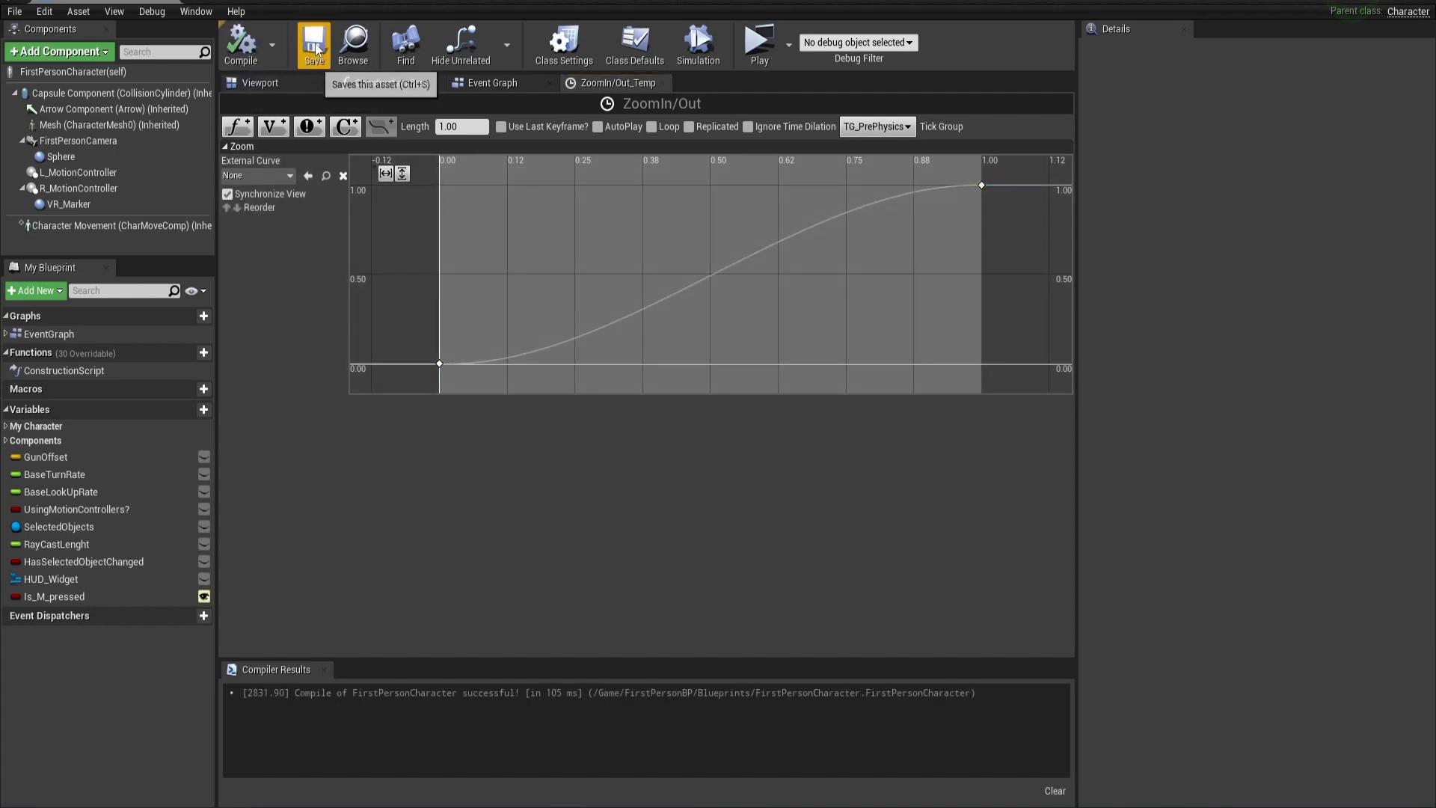
{"action": "left_click", "coordinate": [492, 82]}
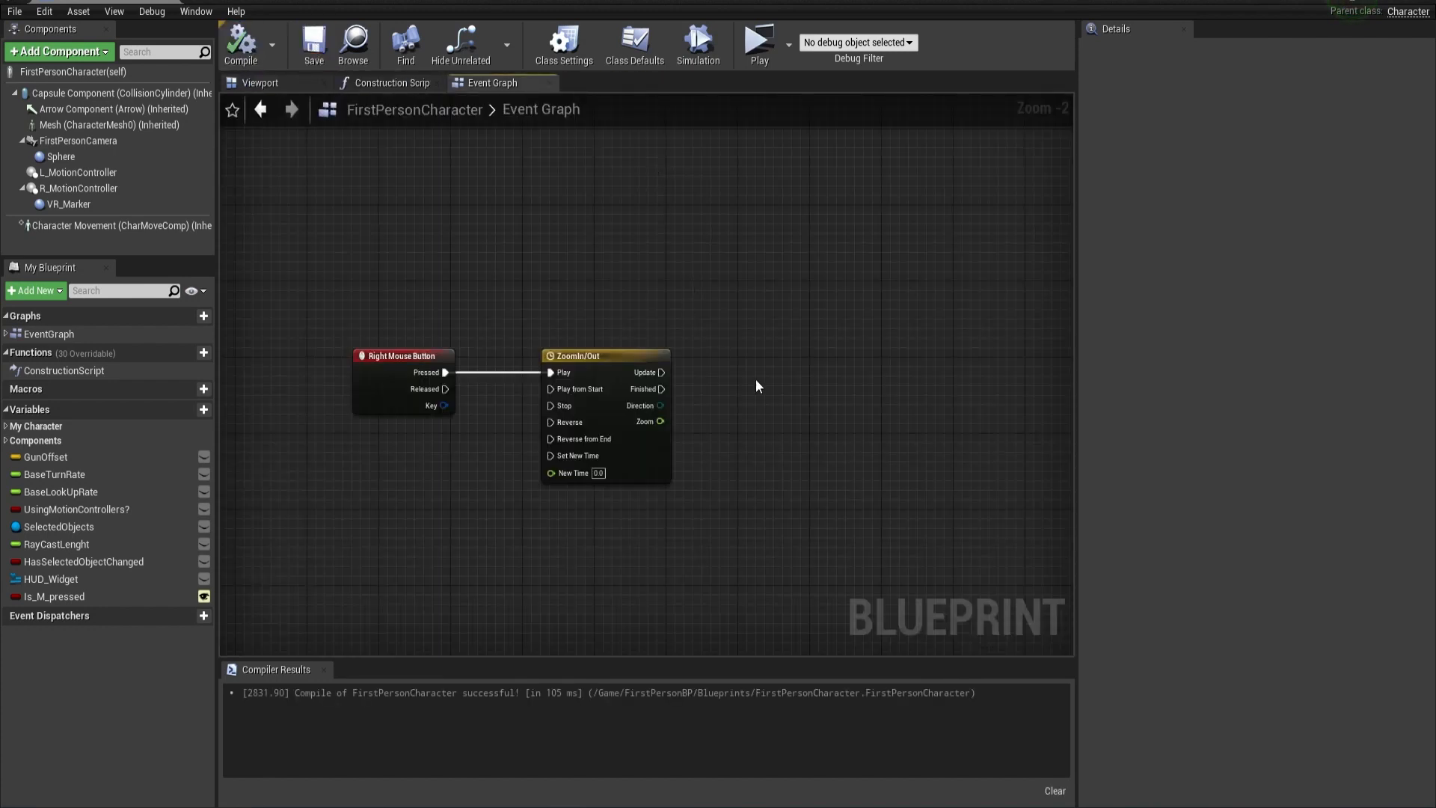
Wire Released to Reverse and feed the Zoom output into a new float Lerp's Alpha
{"action": "left_click_drag", "start_coordinate": [756, 384], "coordinate": [532, 280]}
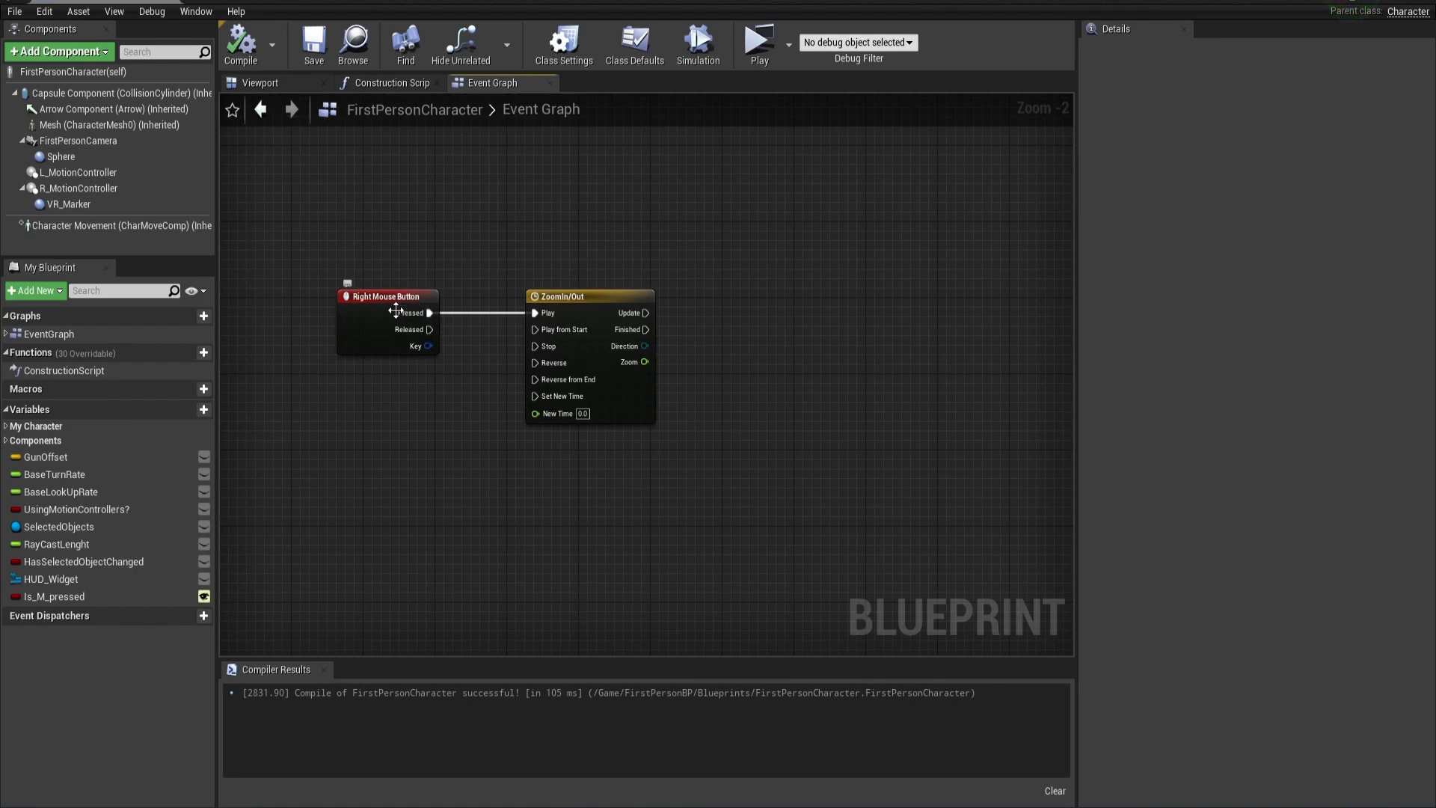
{"action": "mouse_move", "coordinate": [794, 397]}
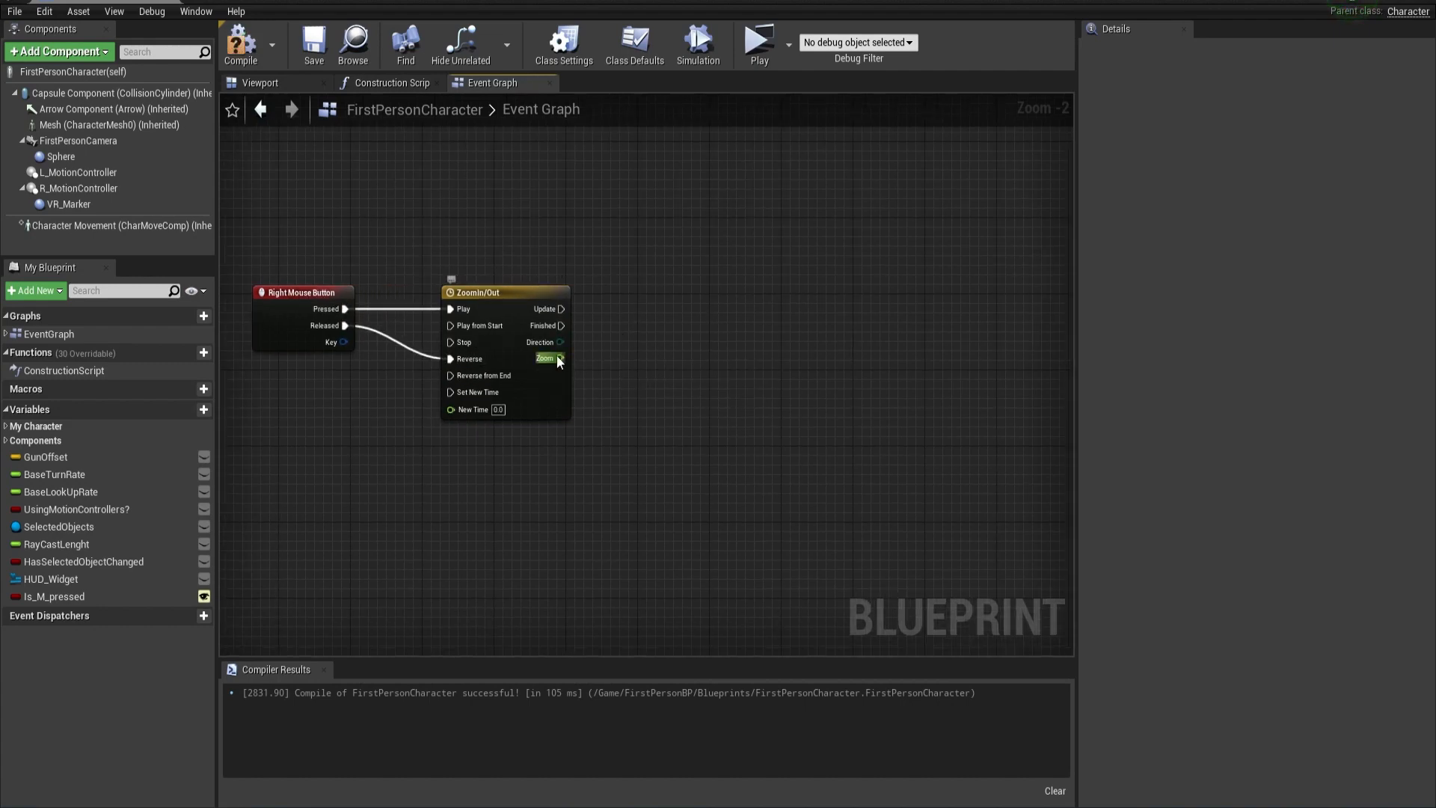
{"action": "left_click_drag", "start_coordinate": [559, 357], "coordinate": [604, 373]}
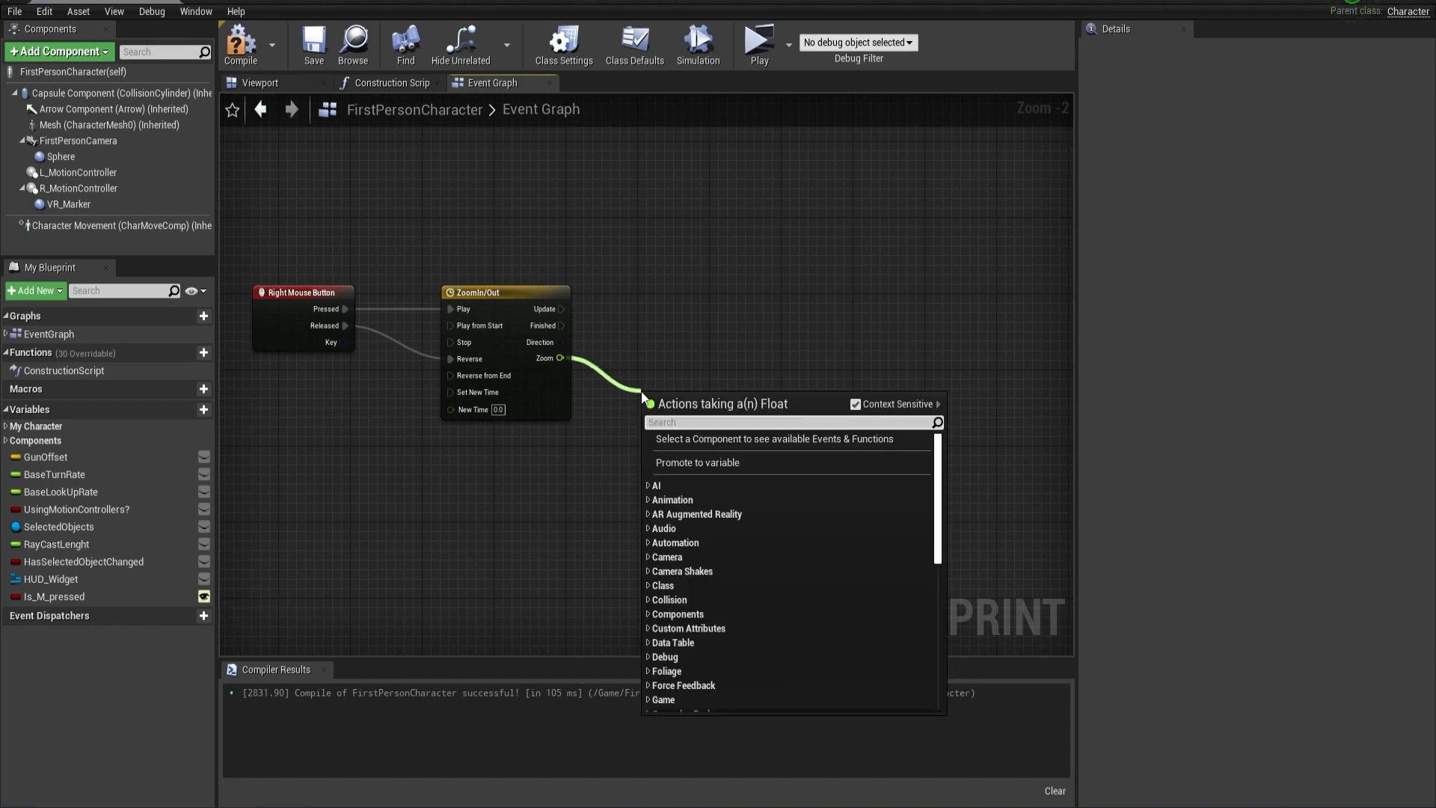
{"action": "type", "text": "lerp"}
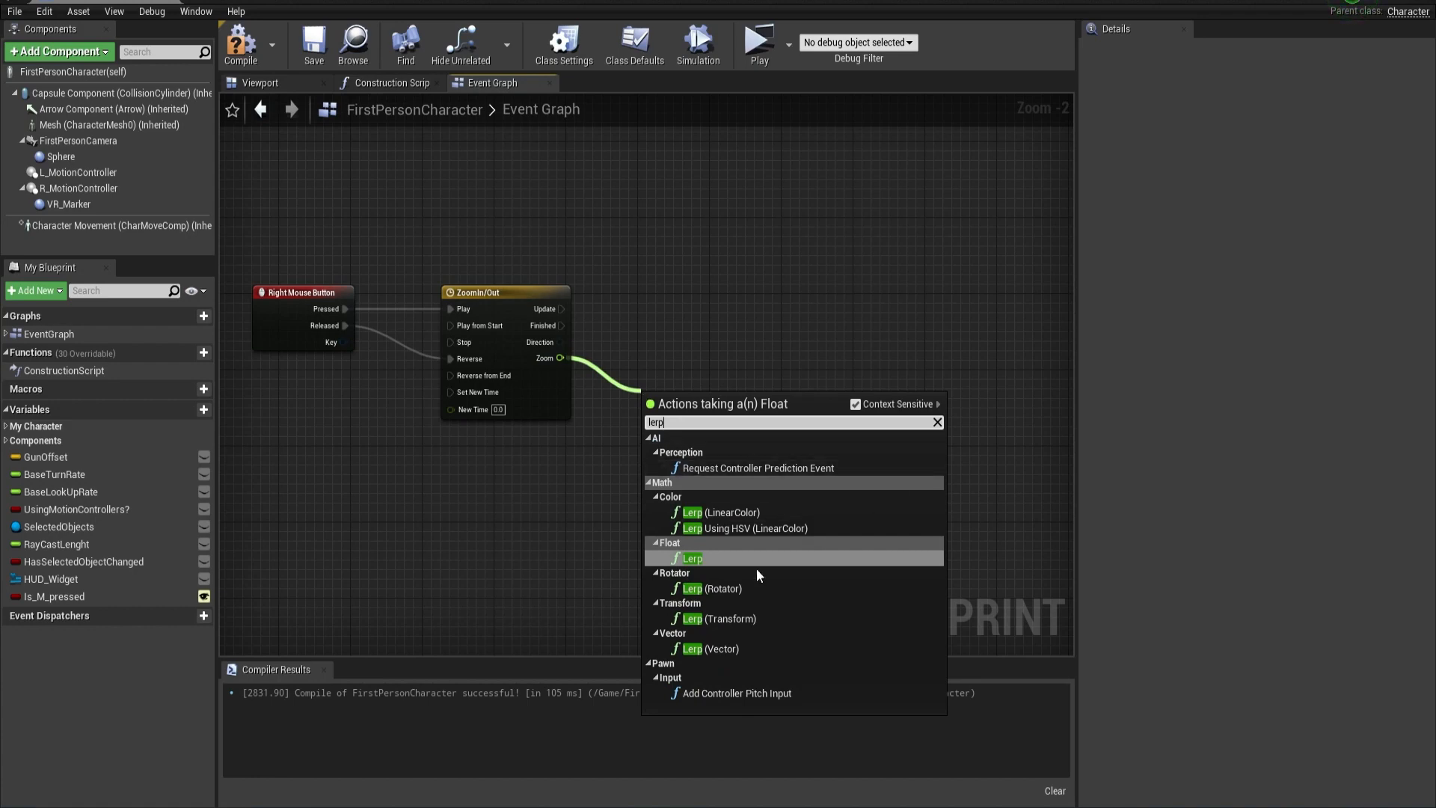
{"action": "left_click", "coordinate": [691, 558]}
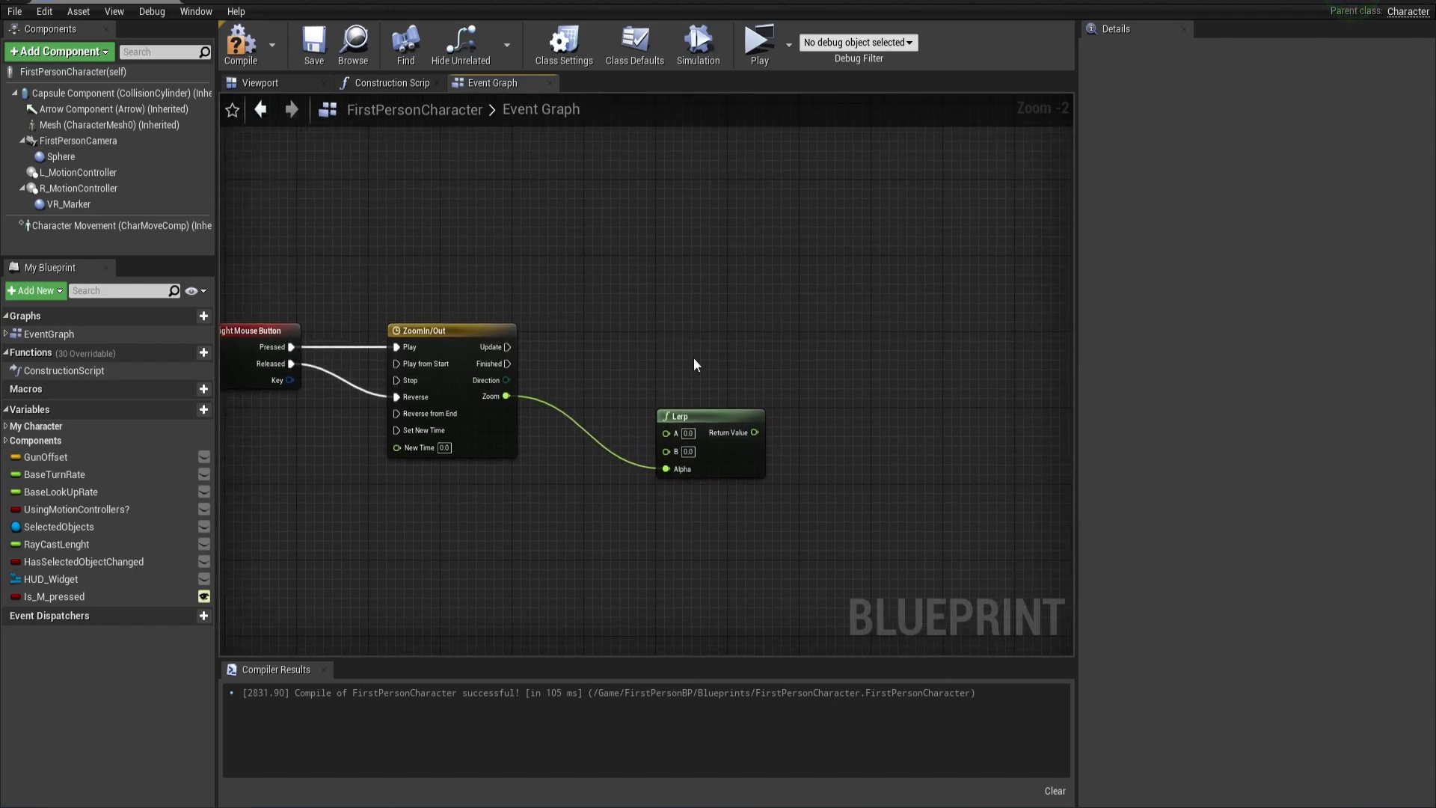
{"action": "mouse_move", "coordinate": [78, 141]}
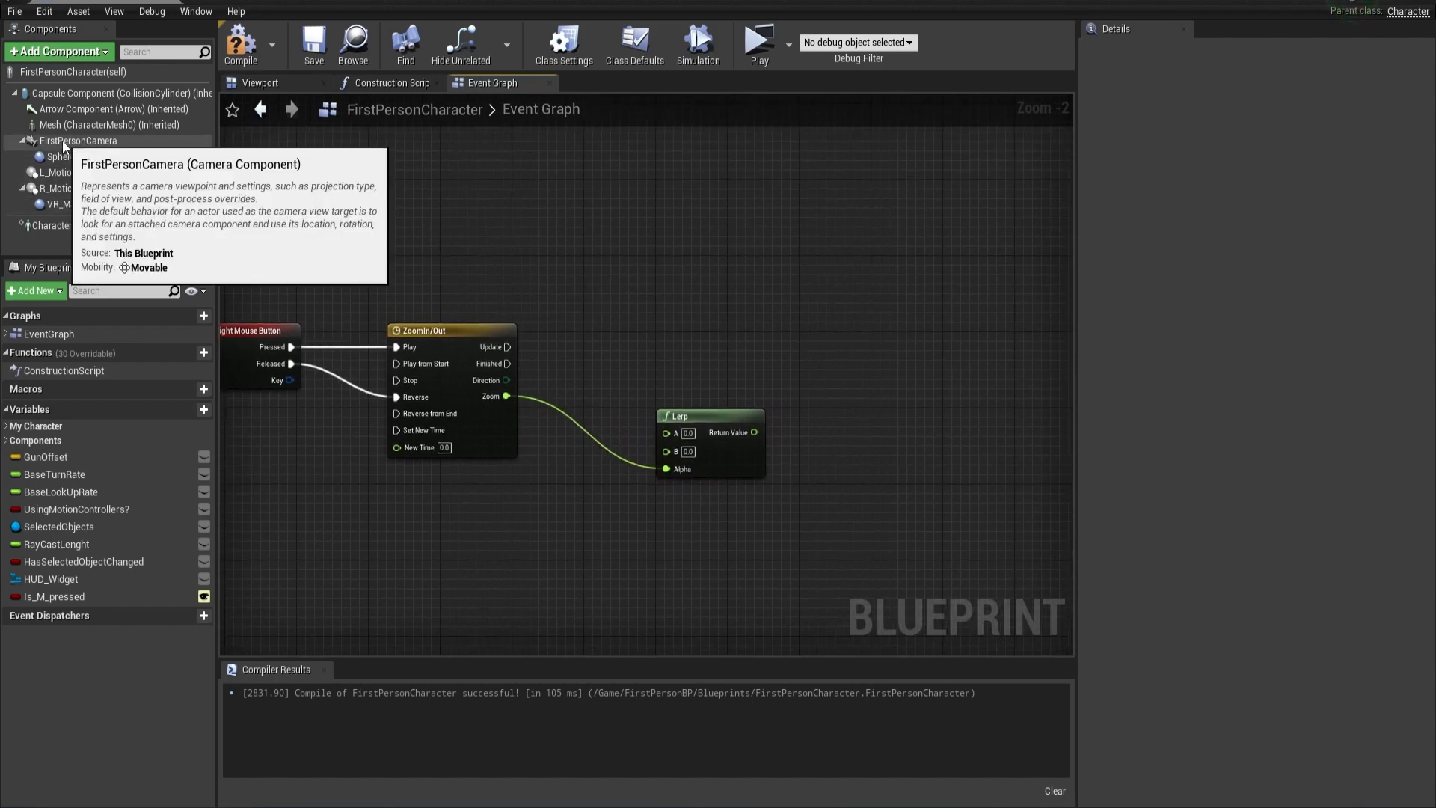
Place a FirstPersonCamera reference and set the Lerp to blend A 90.0 to B 60.0
{"action": "left_click", "coordinate": [80, 140]}
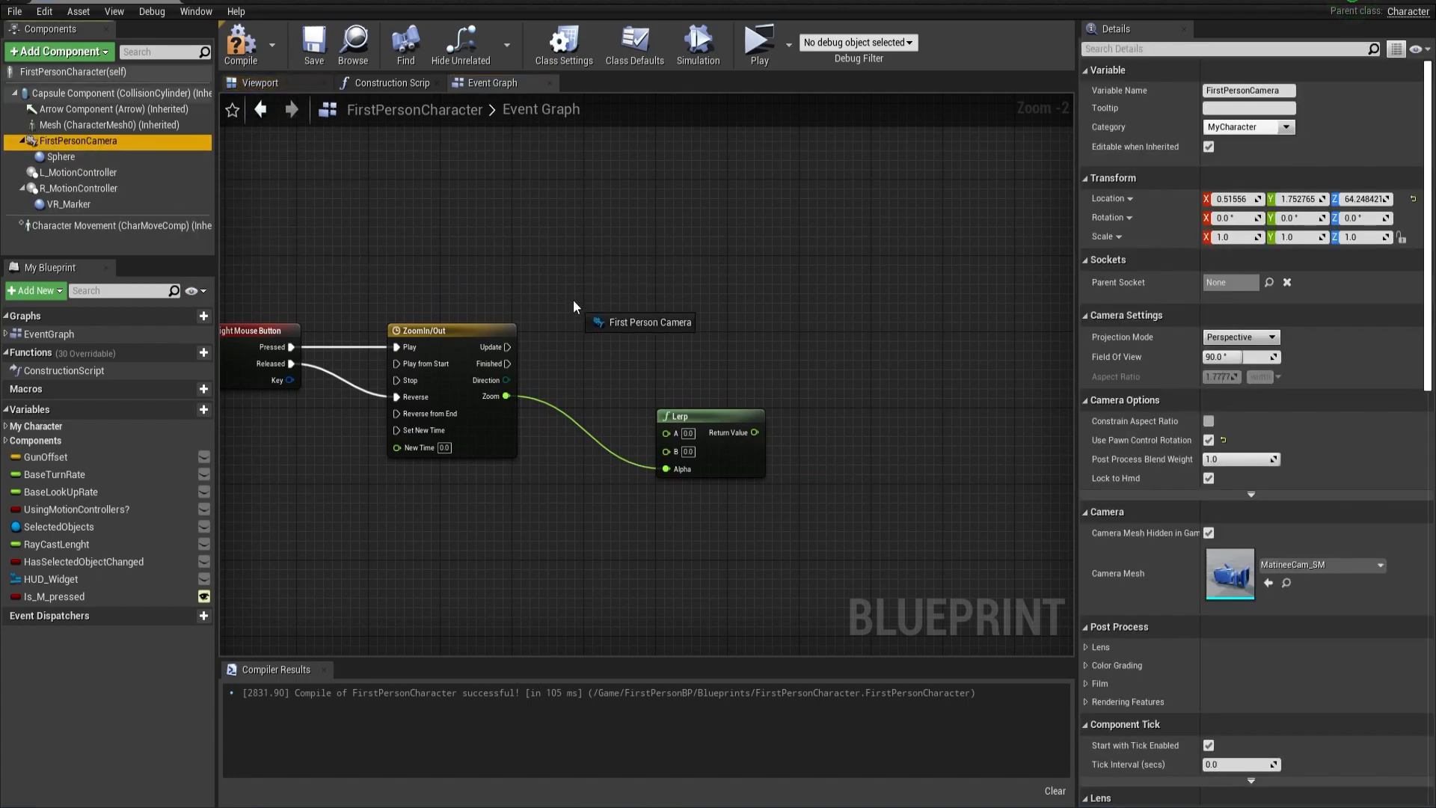
{"action": "left_click", "coordinate": [642, 313]}
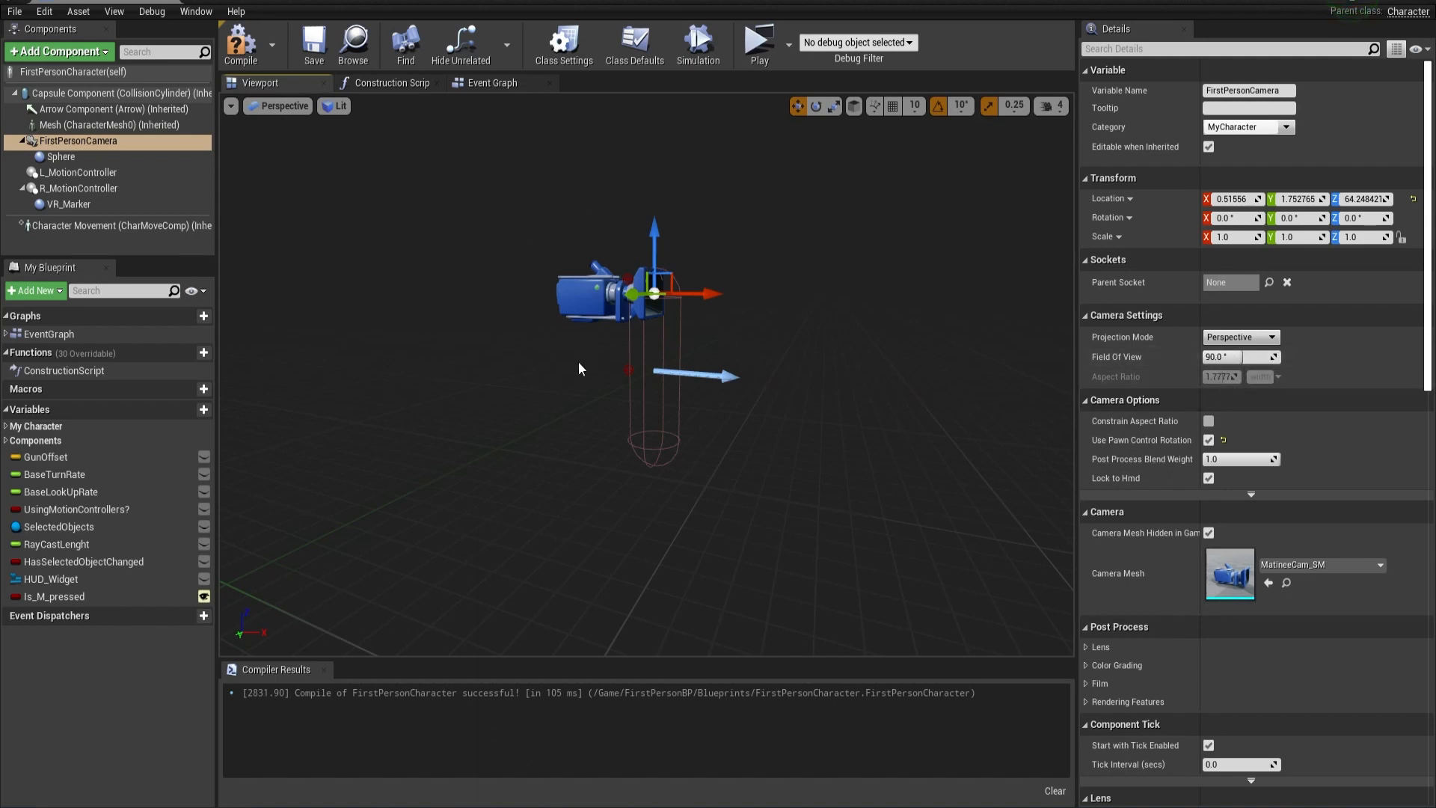
{"action": "left_click", "coordinate": [493, 82]}
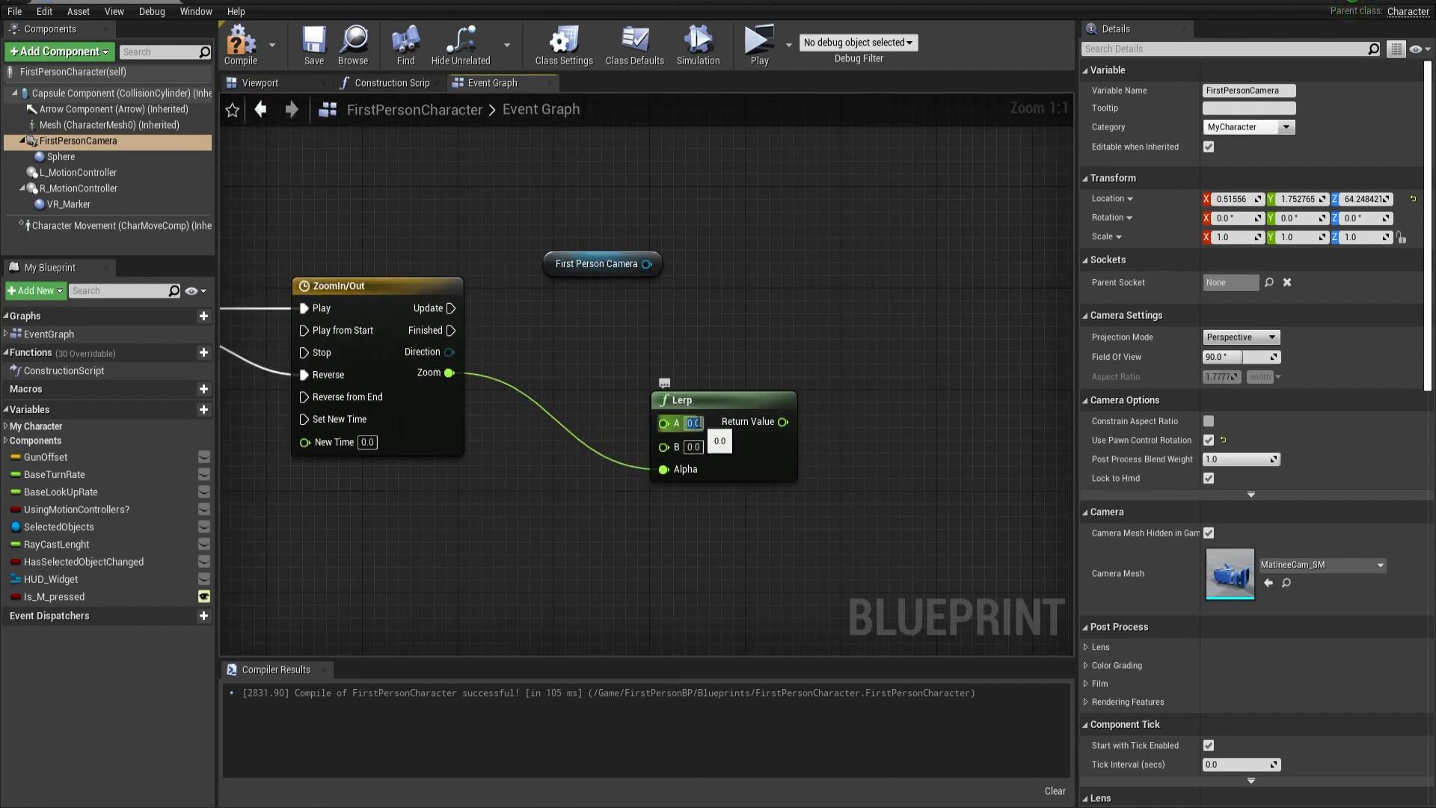
{"action": "type", "text": "90.0"}
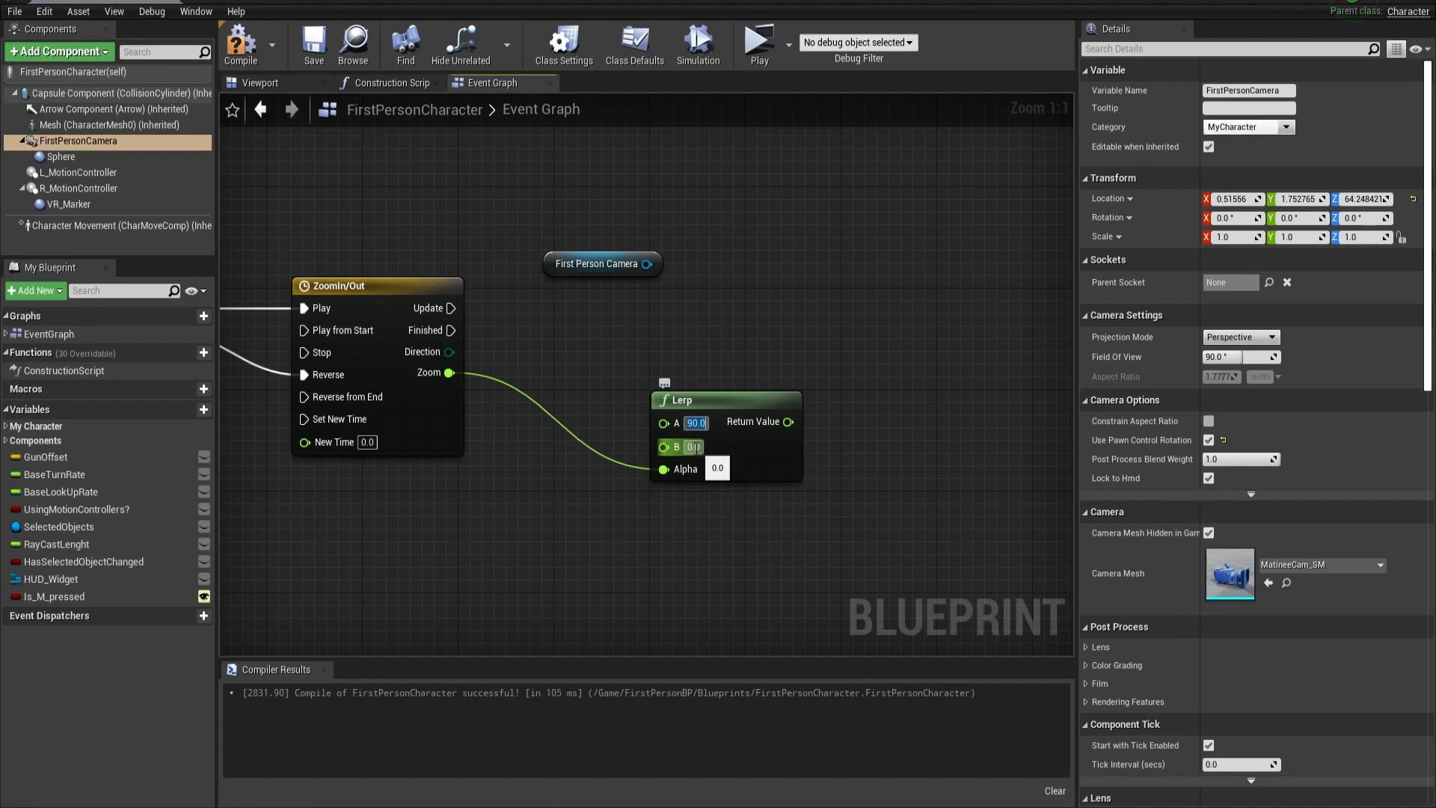
{"action": "type", "text": "60.0"}
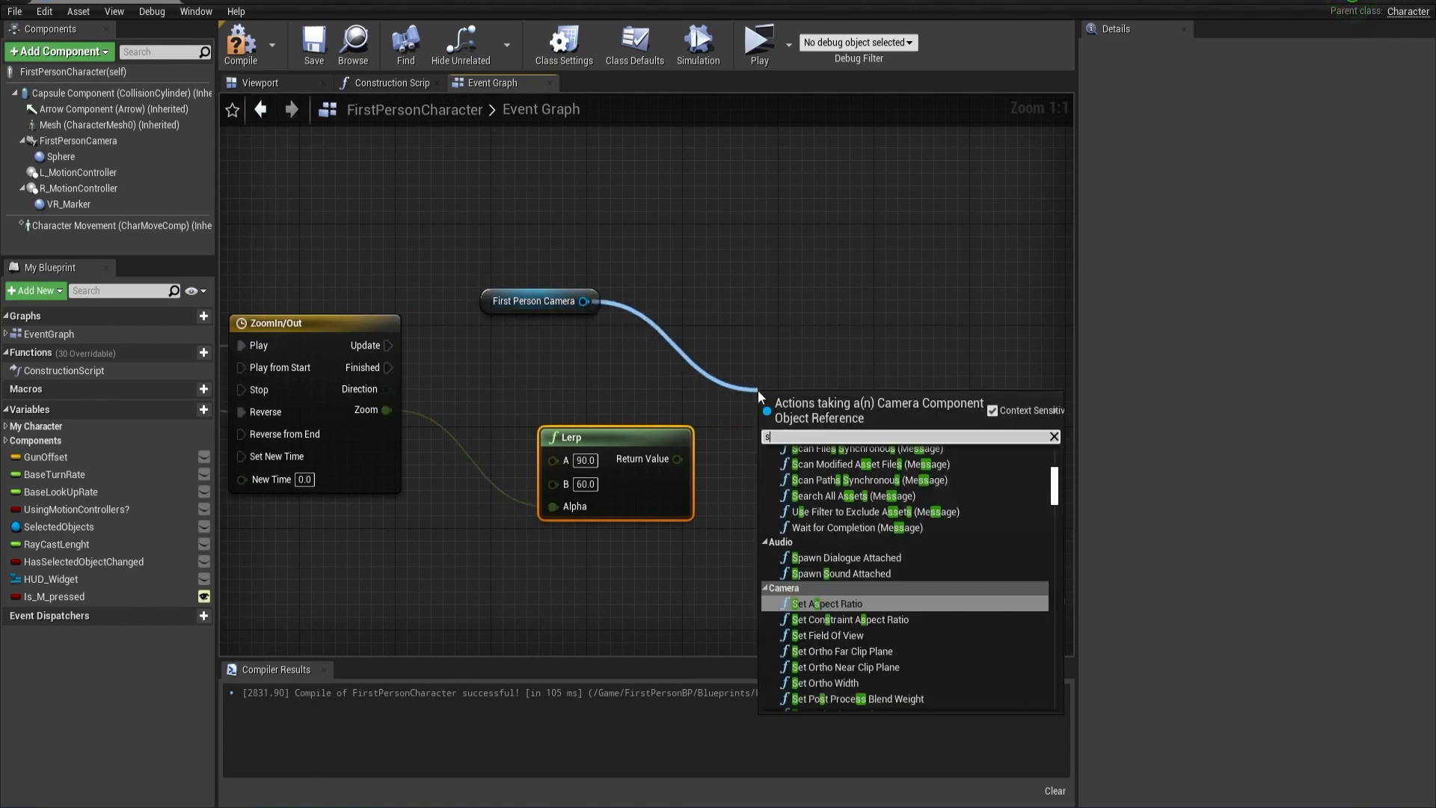
Set the camera's Field Of View from the Lerp result on timeline Update, then compile
{"action": "type", "text": "setfi"}
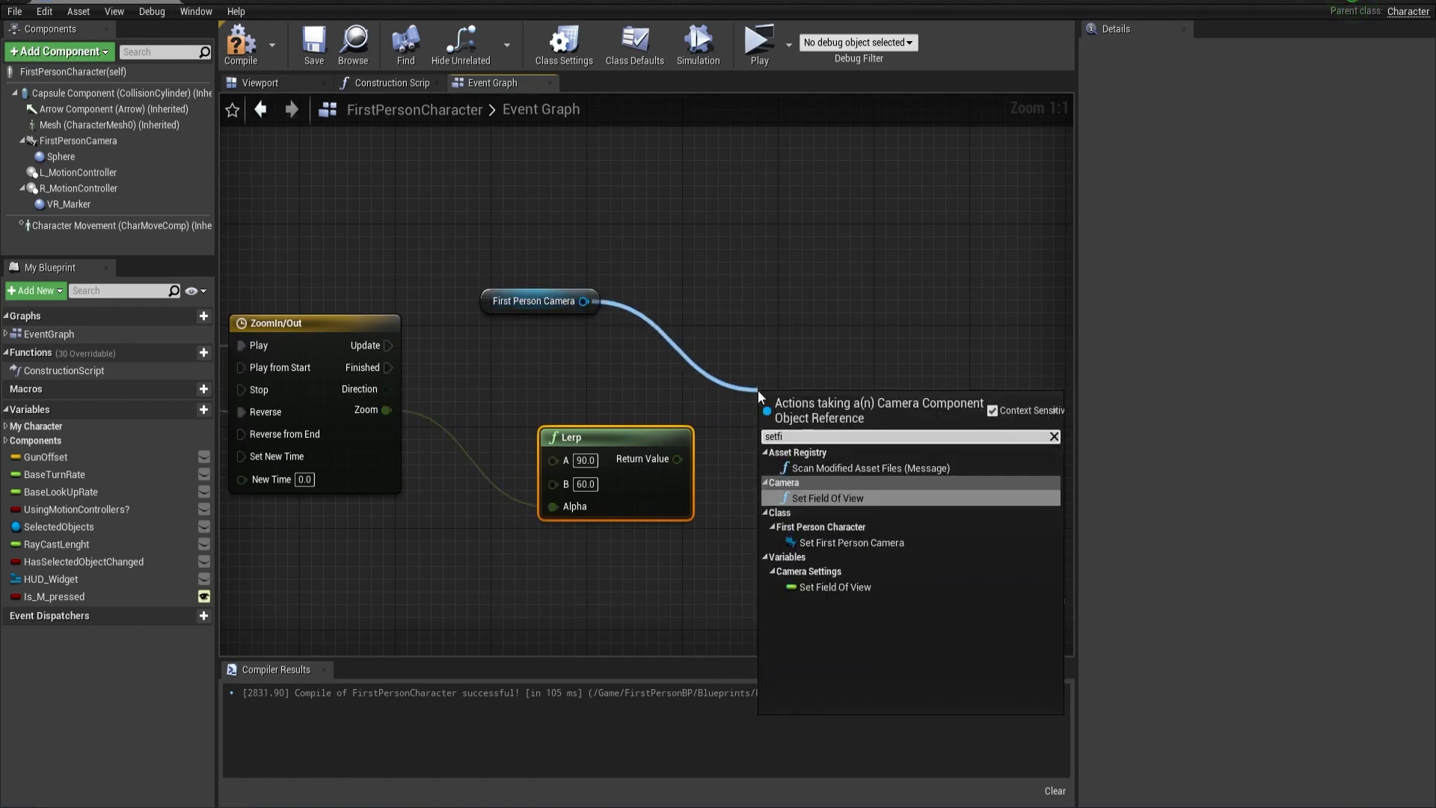
{"action": "left_click", "coordinate": [827, 496]}
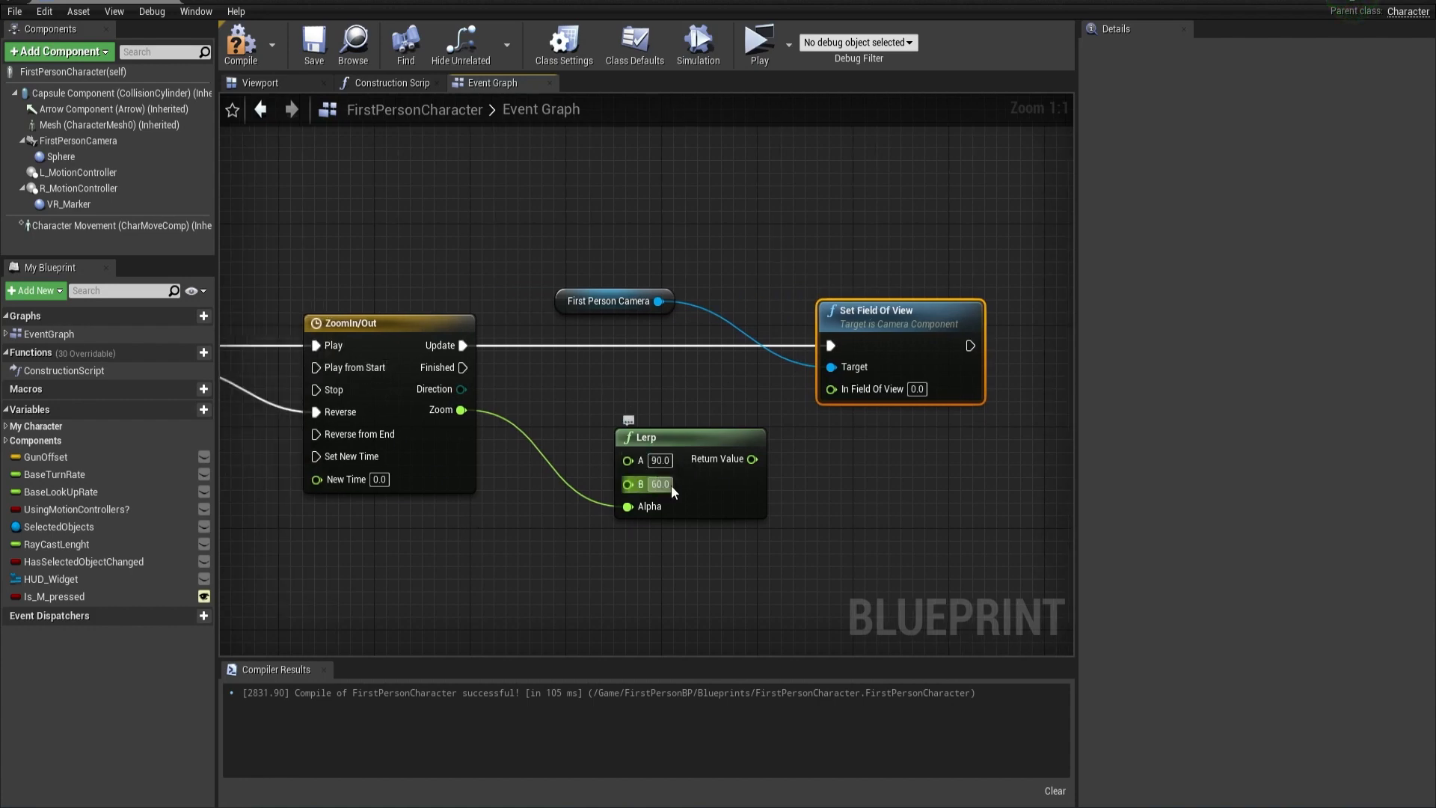
{"action": "left_click", "coordinate": [659, 483]}
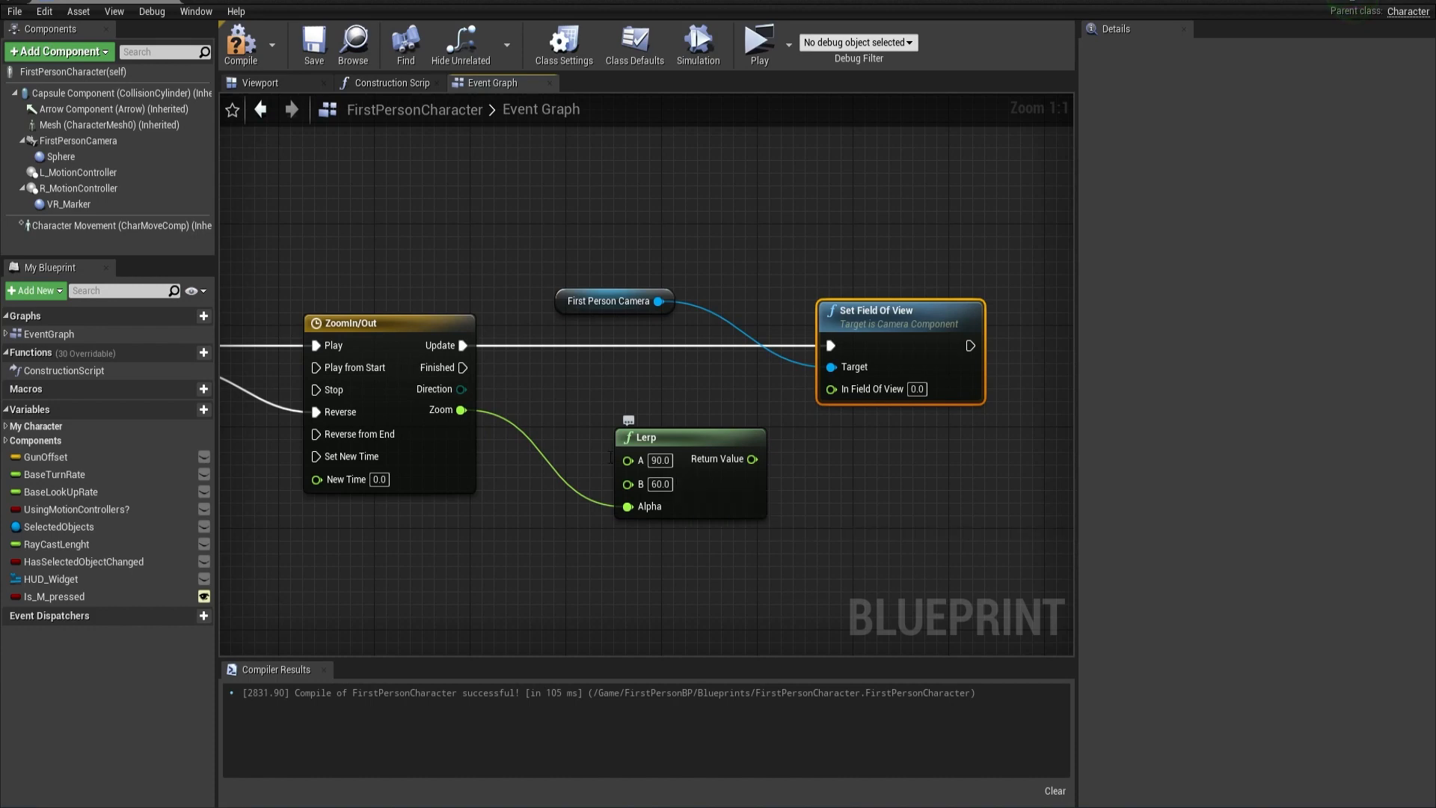
{"action": "mouse_move", "coordinate": [742, 459]}
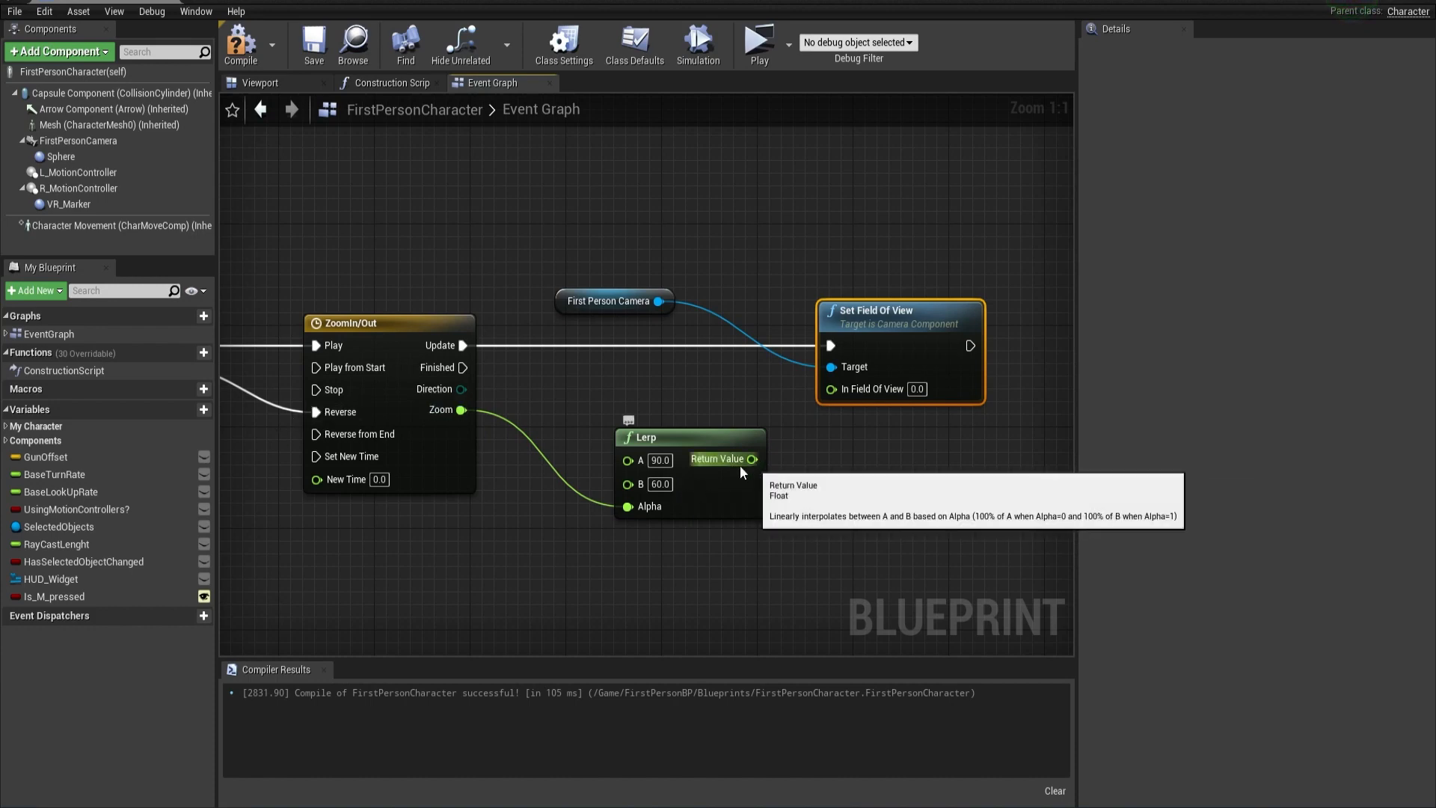
{"action": "left_click_drag", "start_coordinate": [754, 457], "coordinate": [828, 389]}
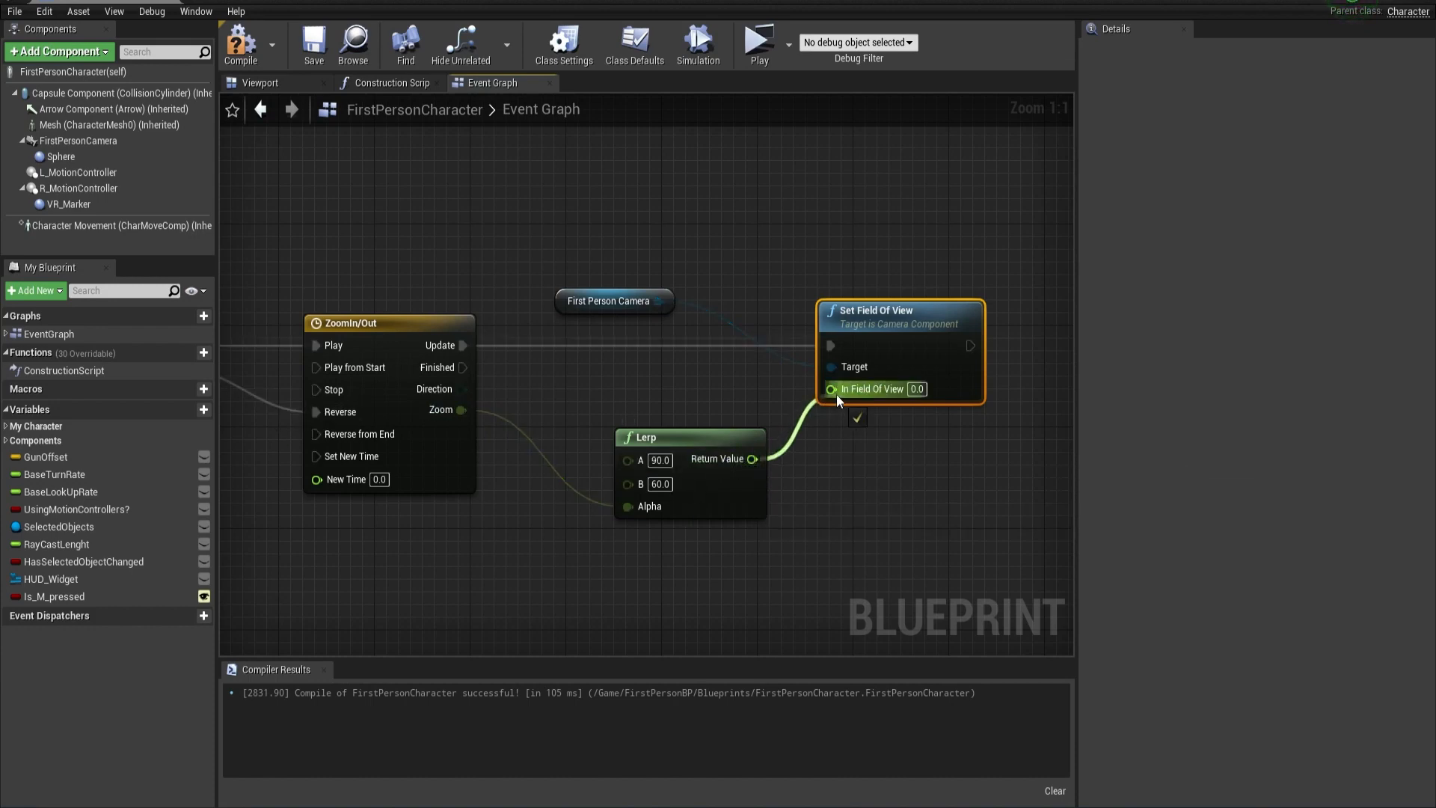
{"action": "left_click", "coordinate": [312, 43]}
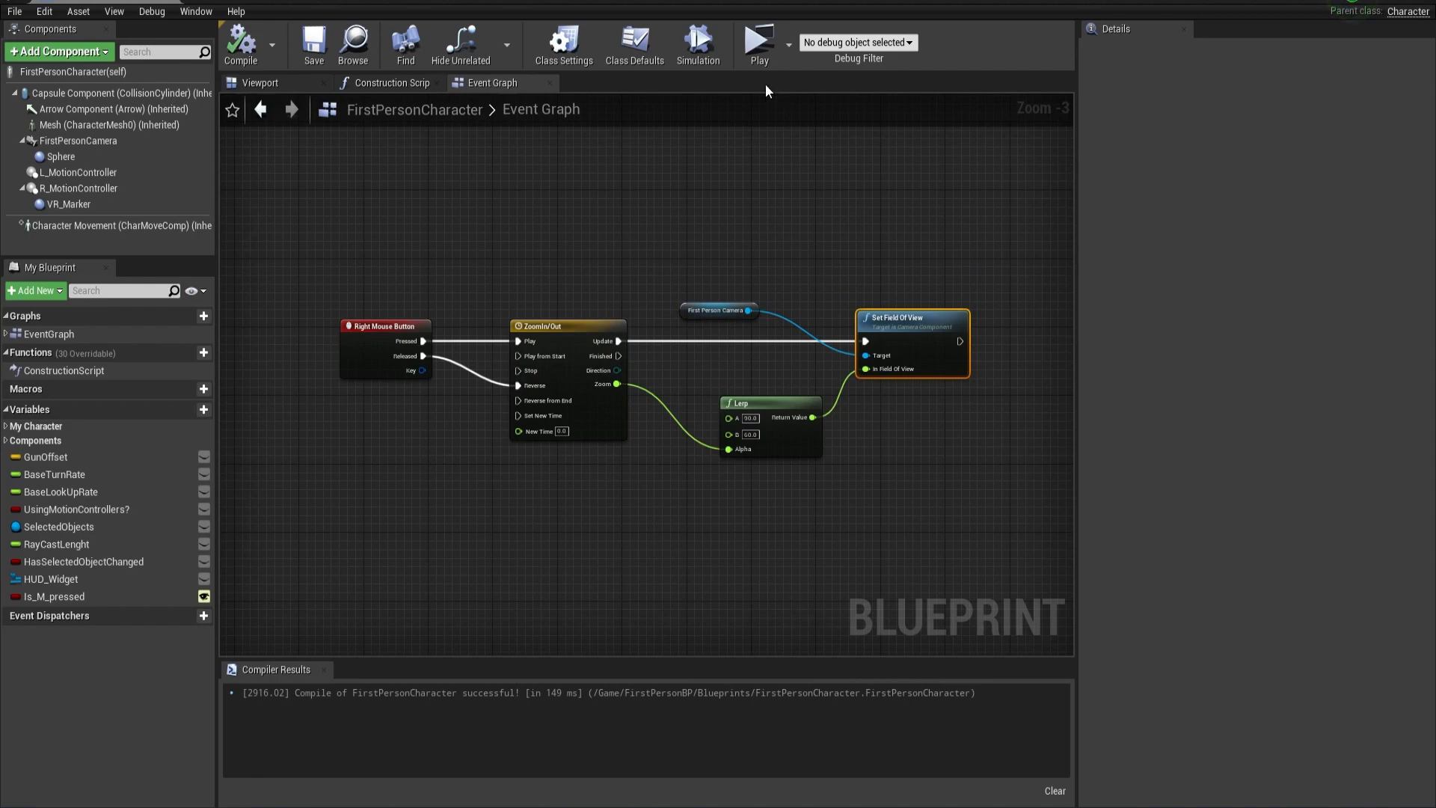
{"action": "mouse_move", "coordinate": [758, 42]}
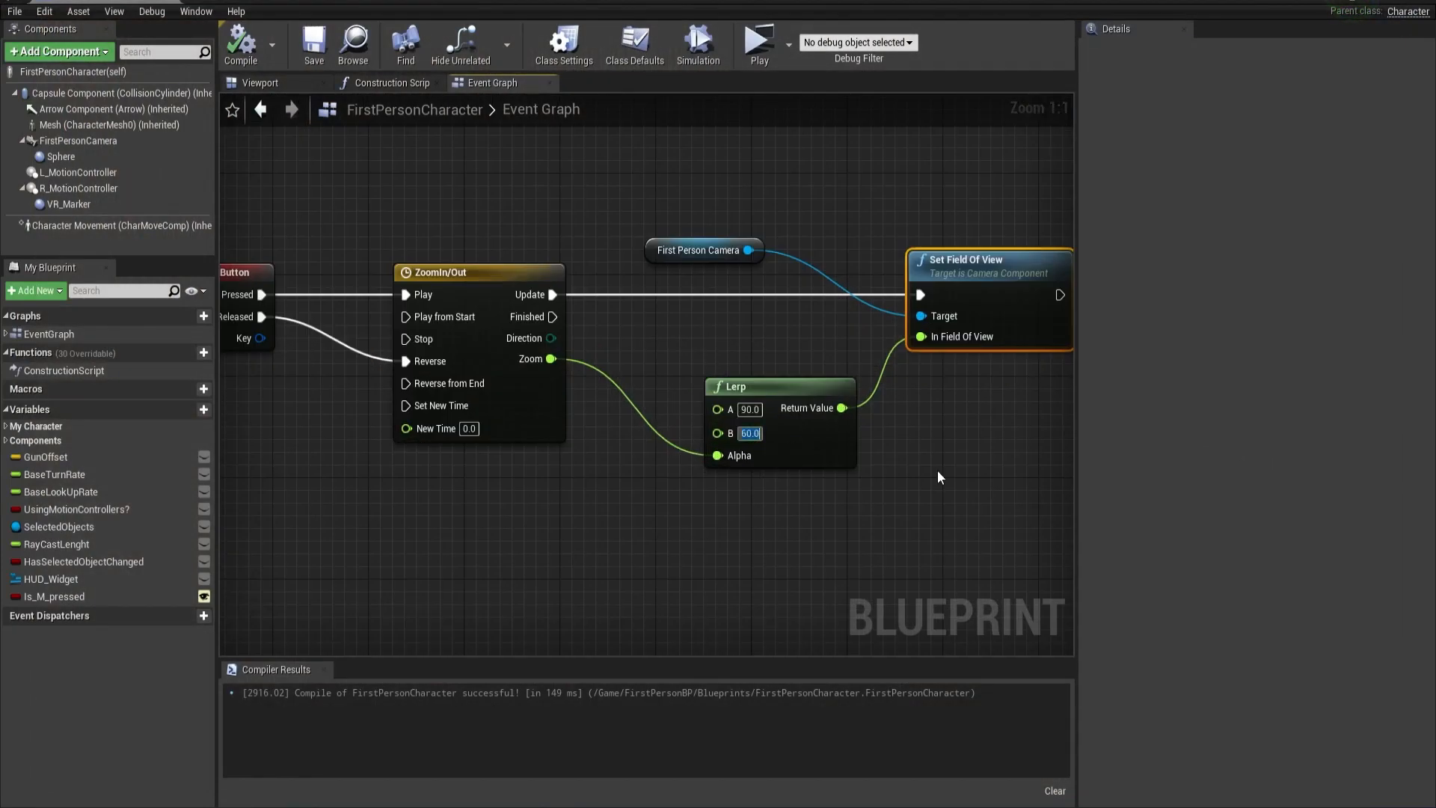
Change the Lerp B value to 20.0 and recompile the blueprint
{"action": "type", "text": "20.0"}
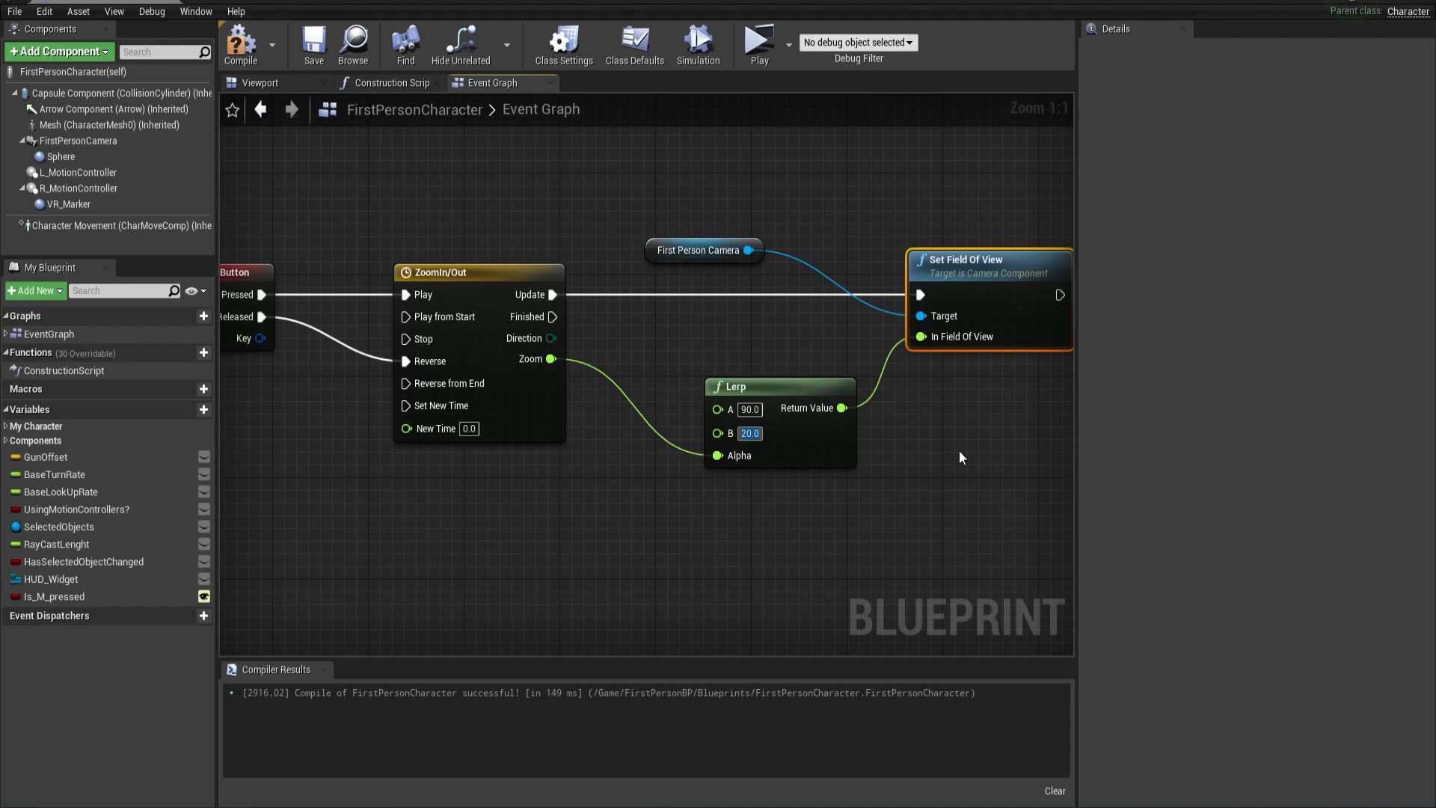
{"action": "left_click", "coordinate": [312, 43]}
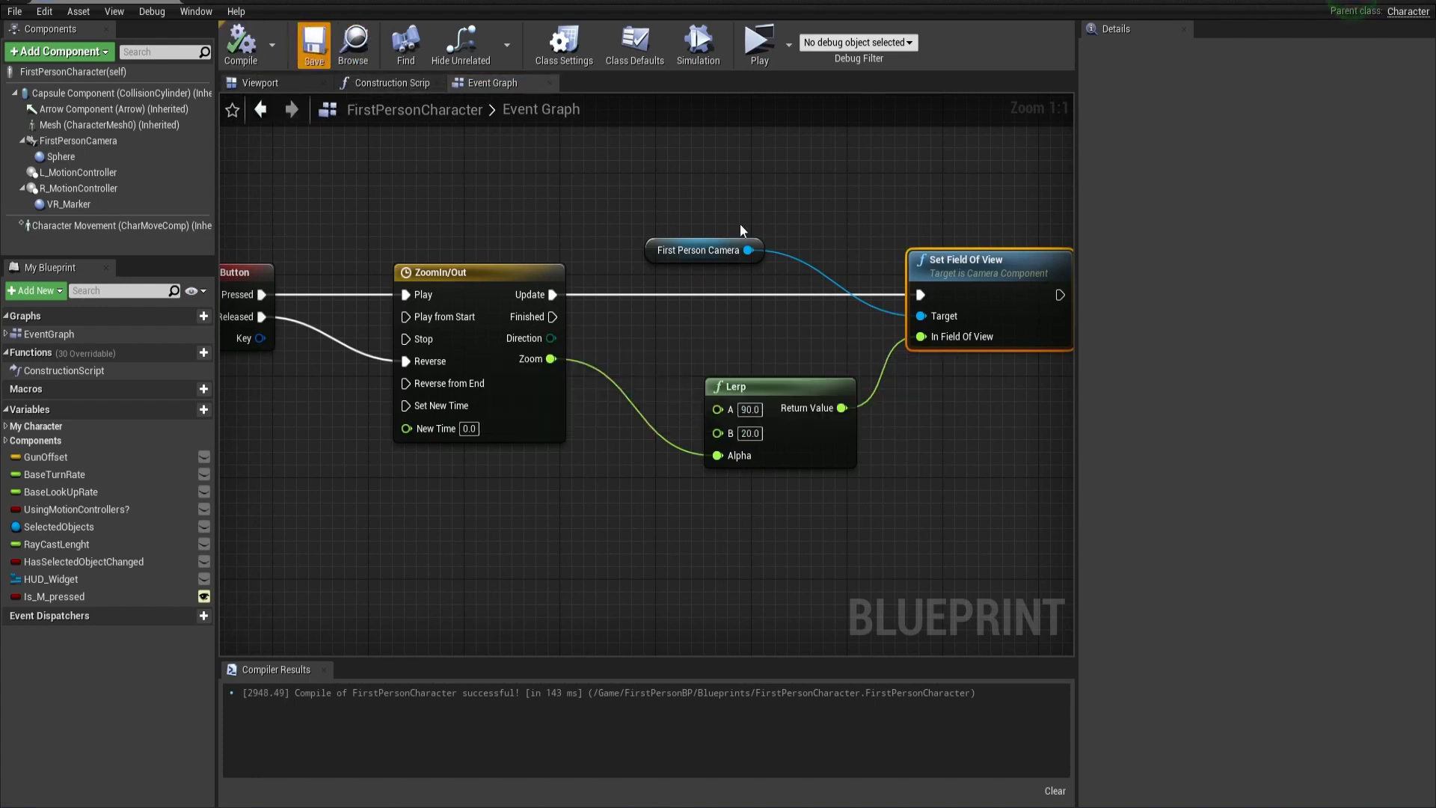